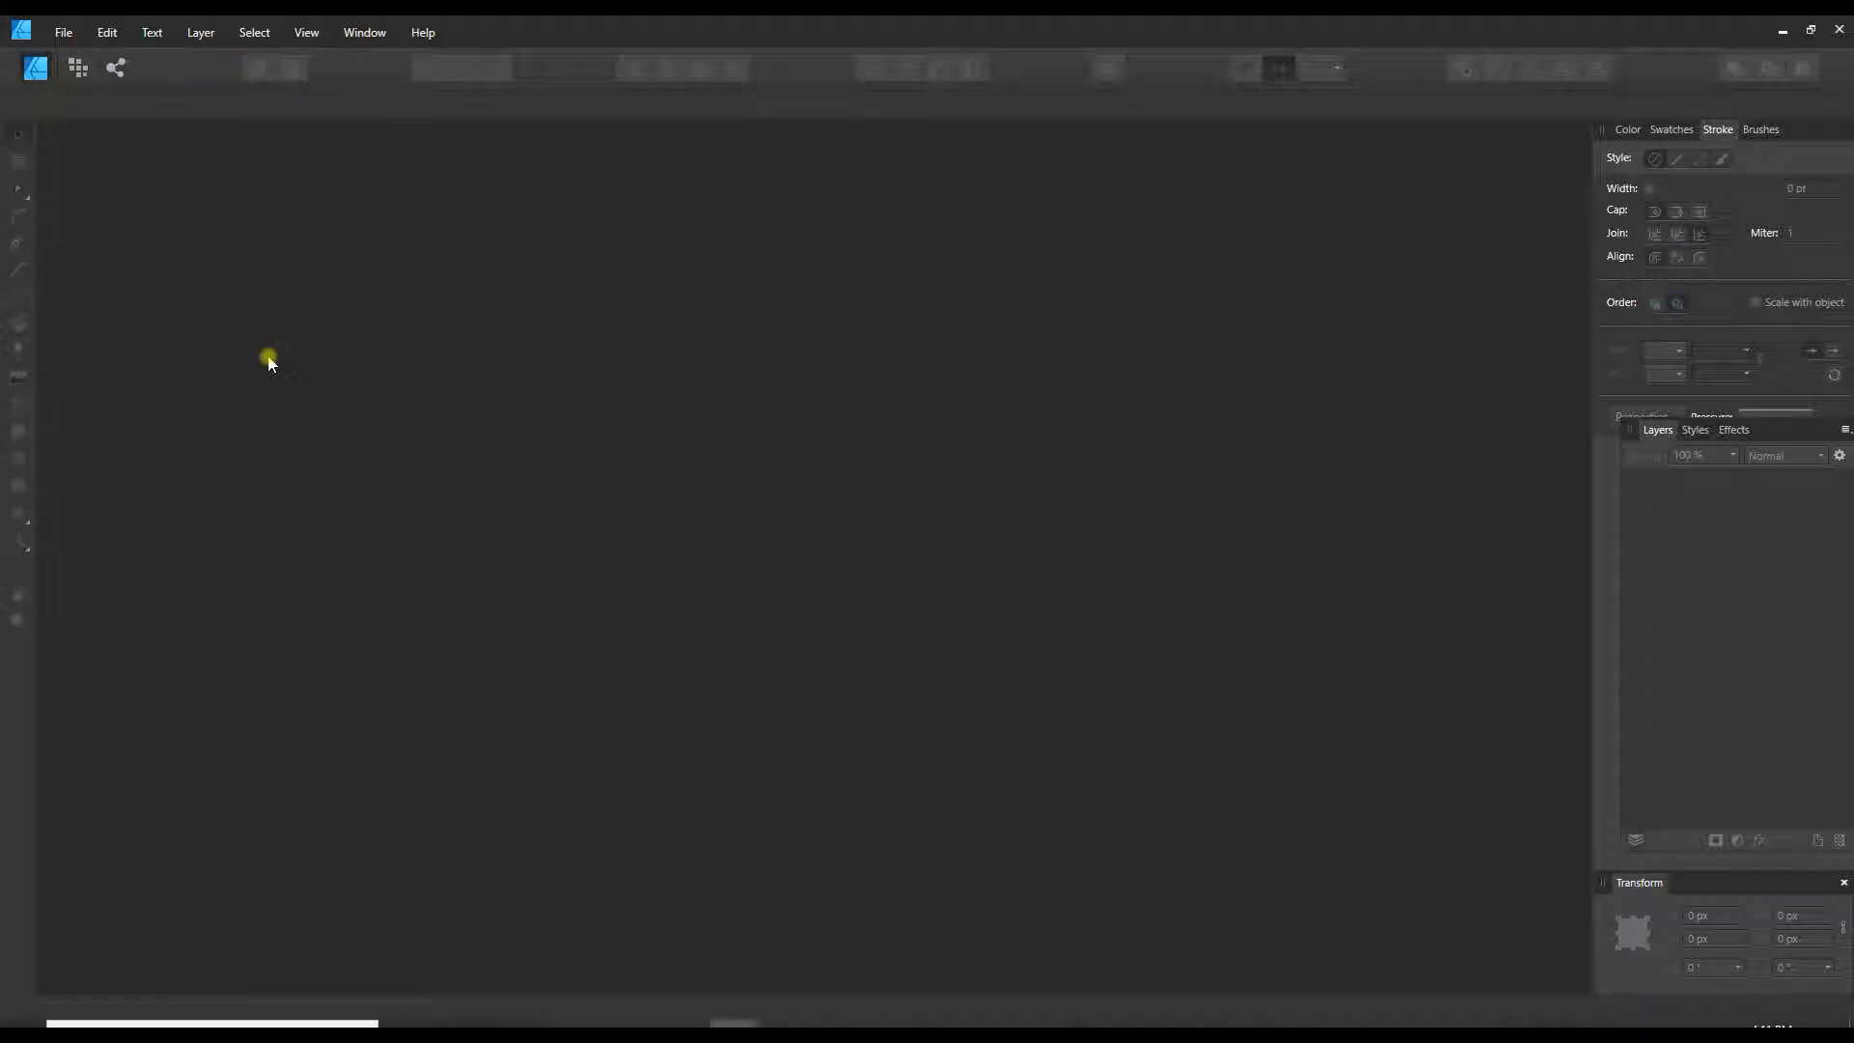
mouse_move(299, 373)
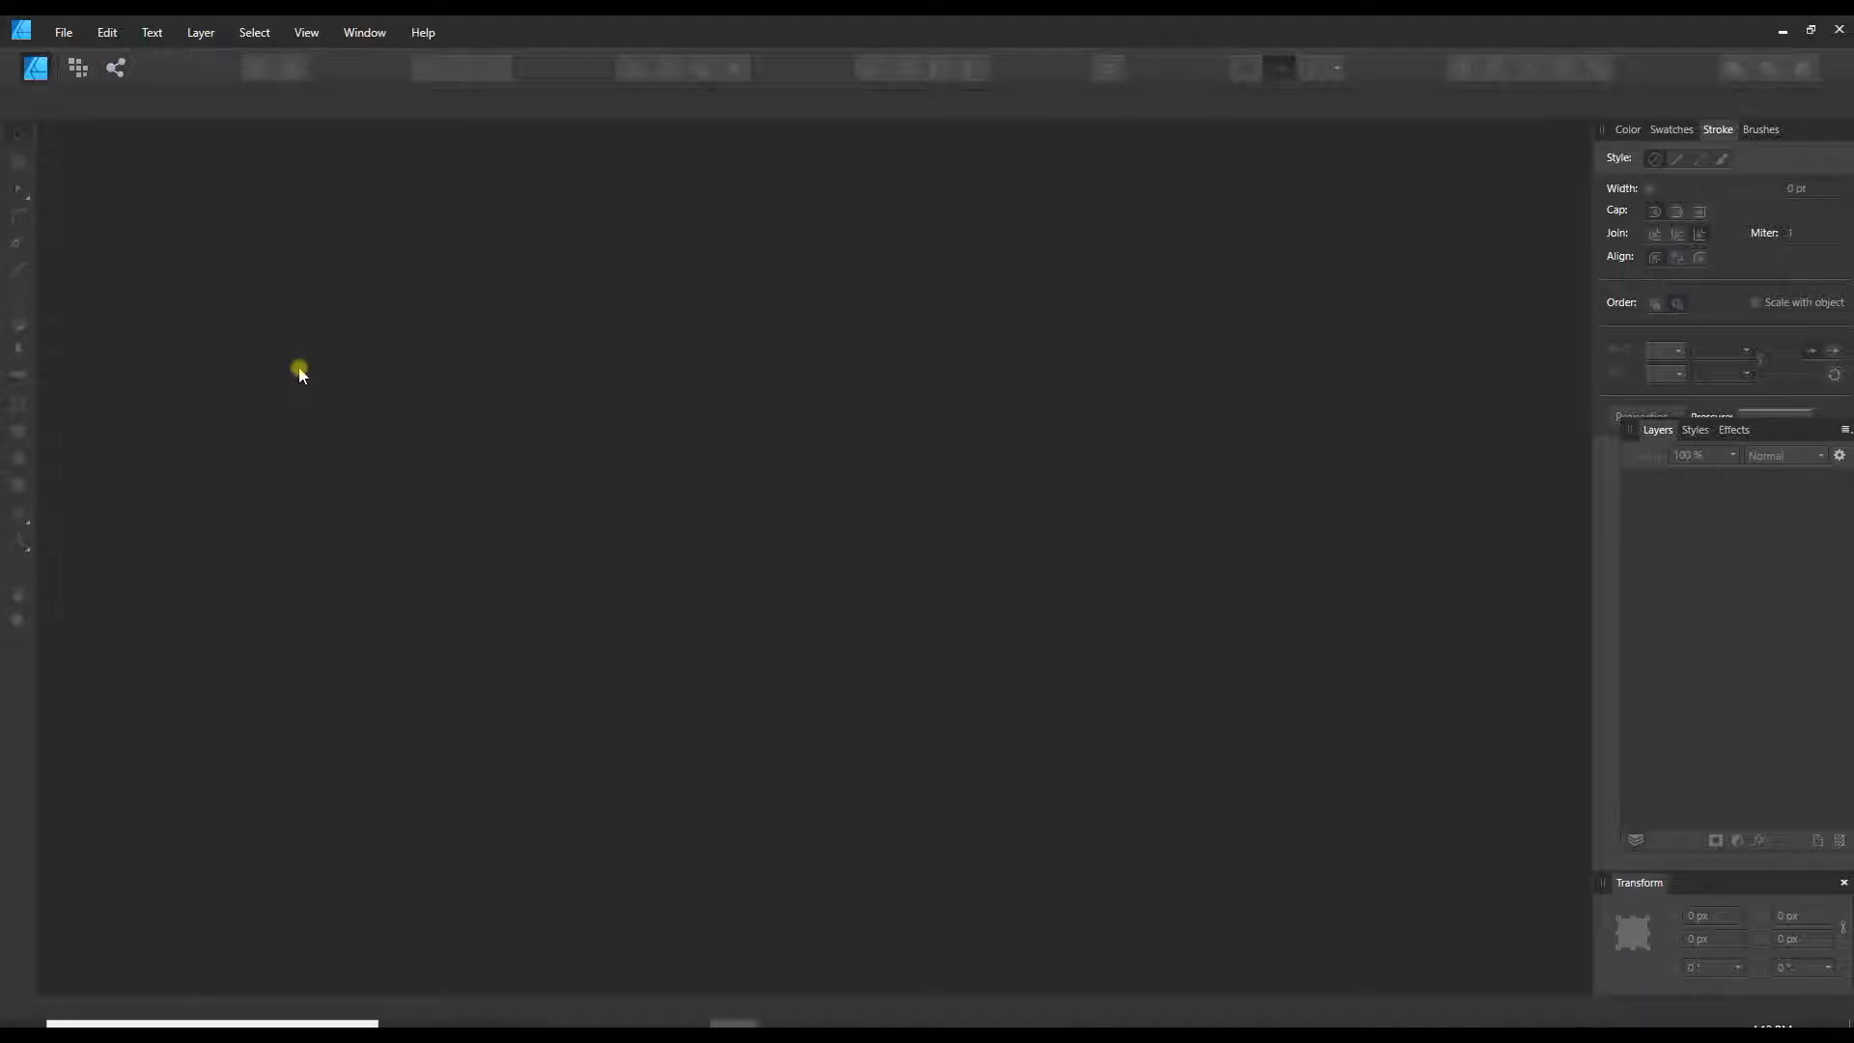
mouse_move(45, 33)
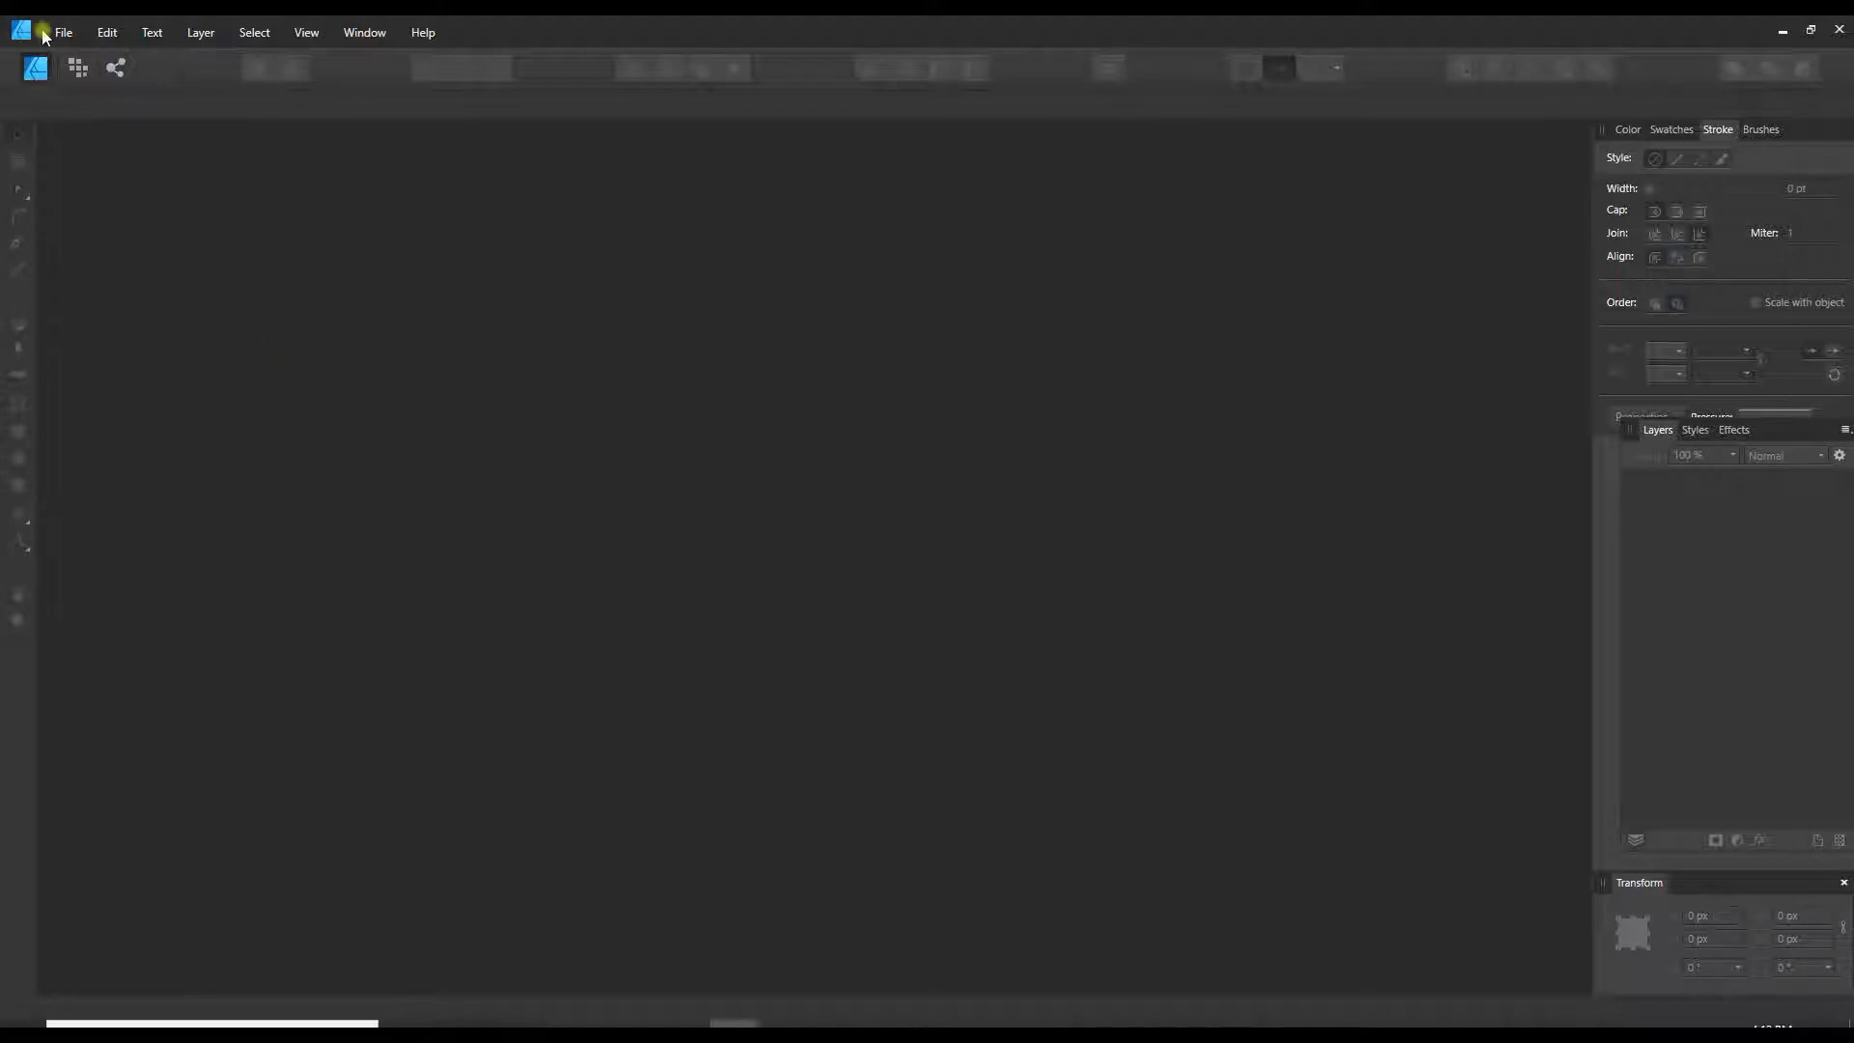
Step: Start a new document in pixels, 1000 × 1000, with Transparent background ticked
left_click(62, 32)
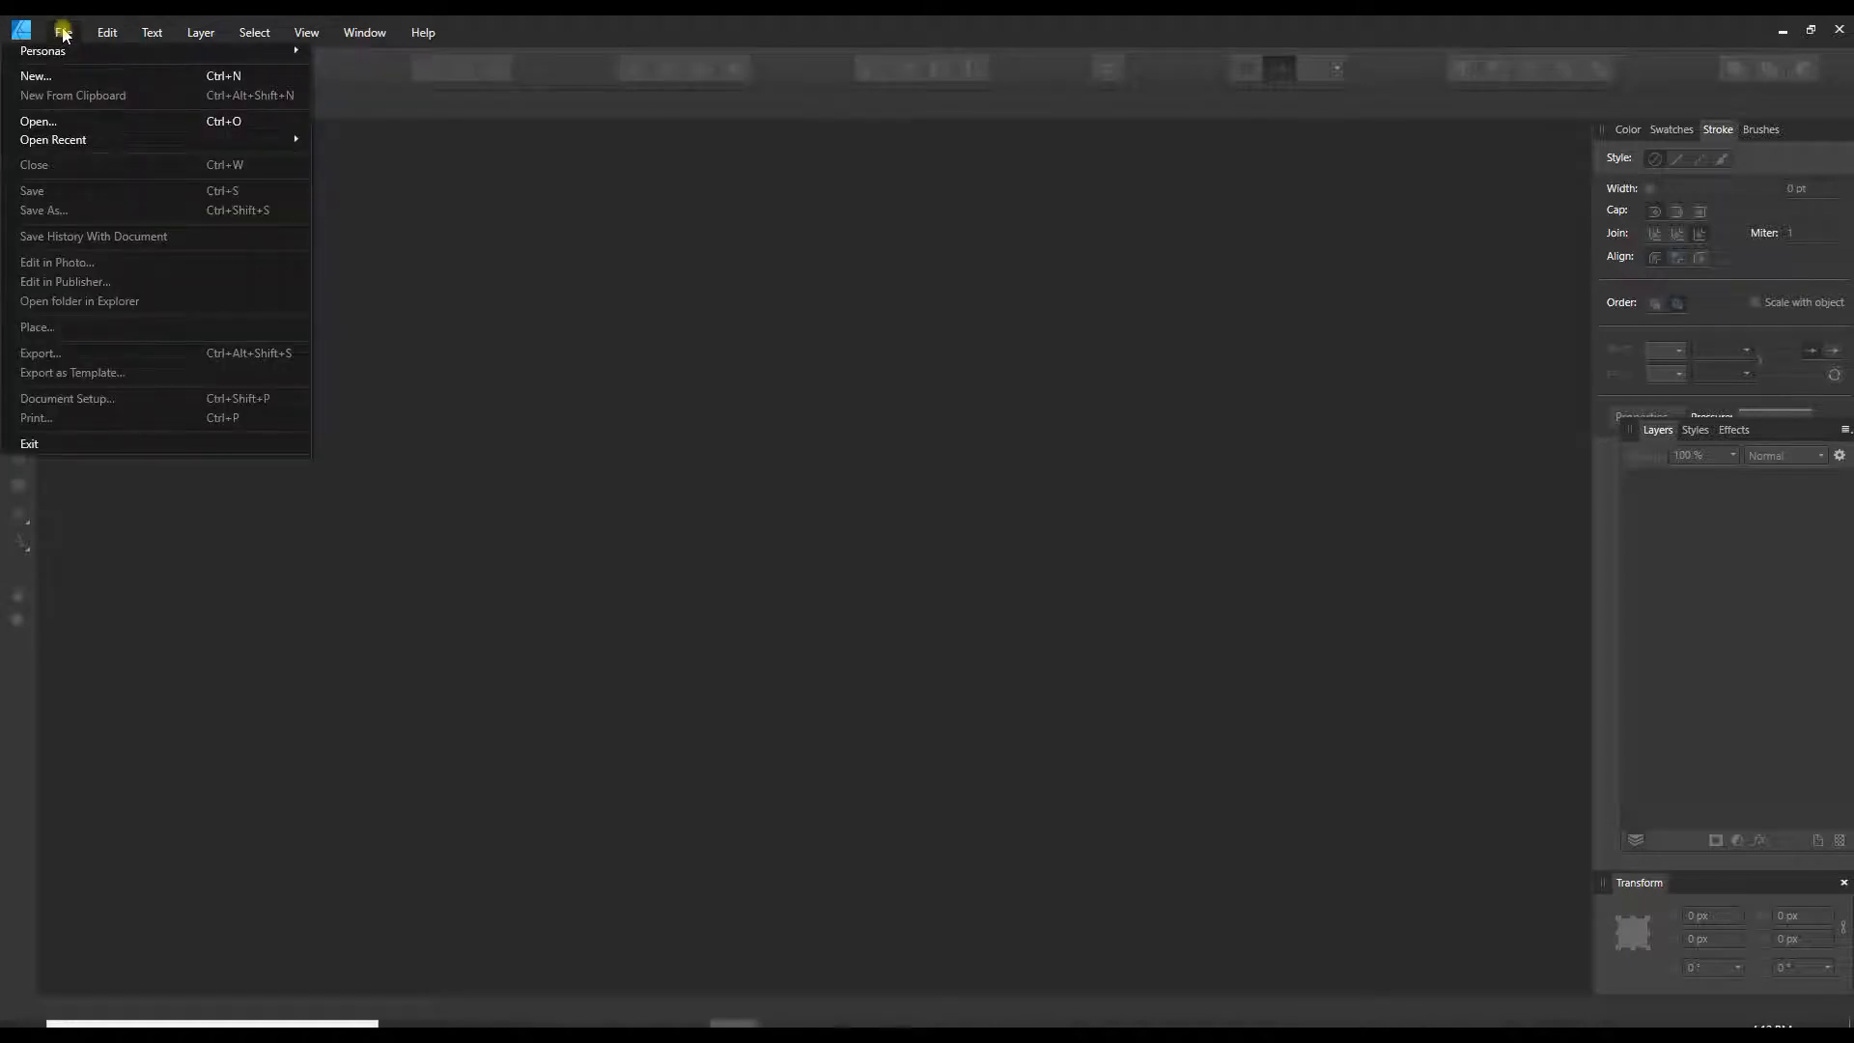
left_click(951, 512)
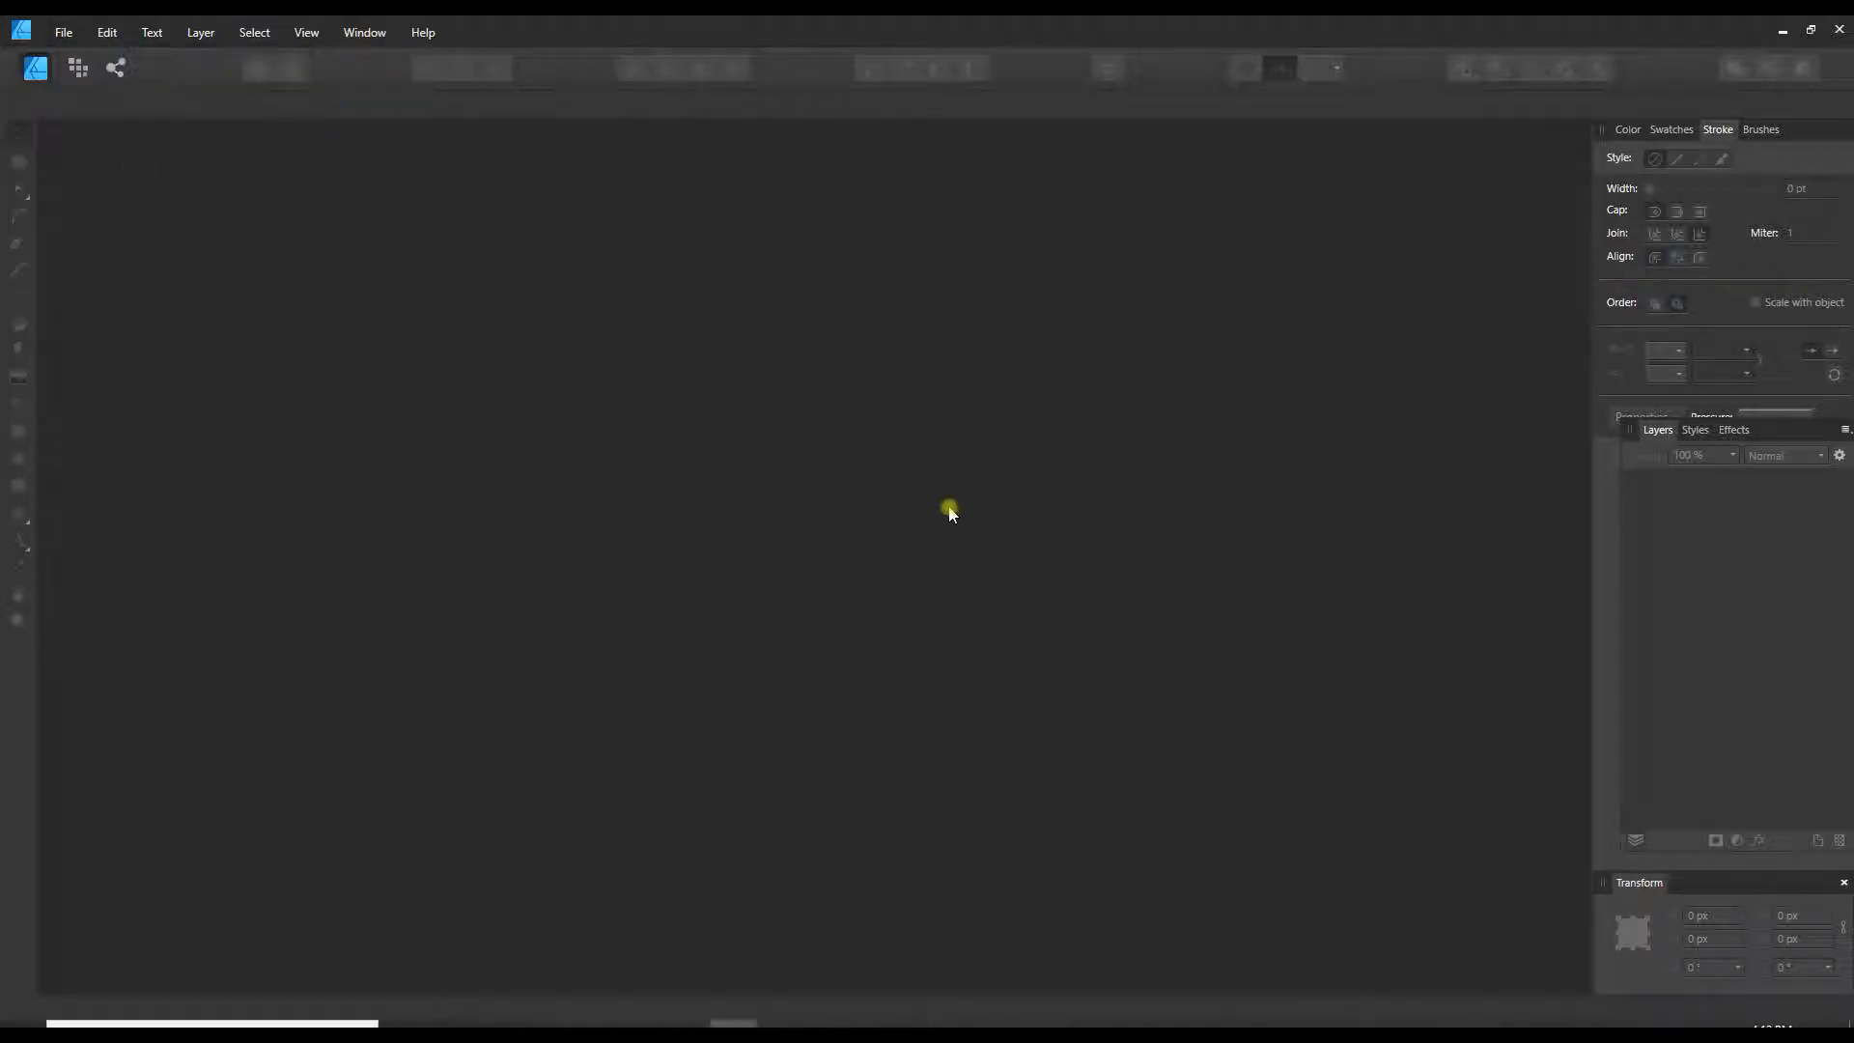
left_click(62, 32)
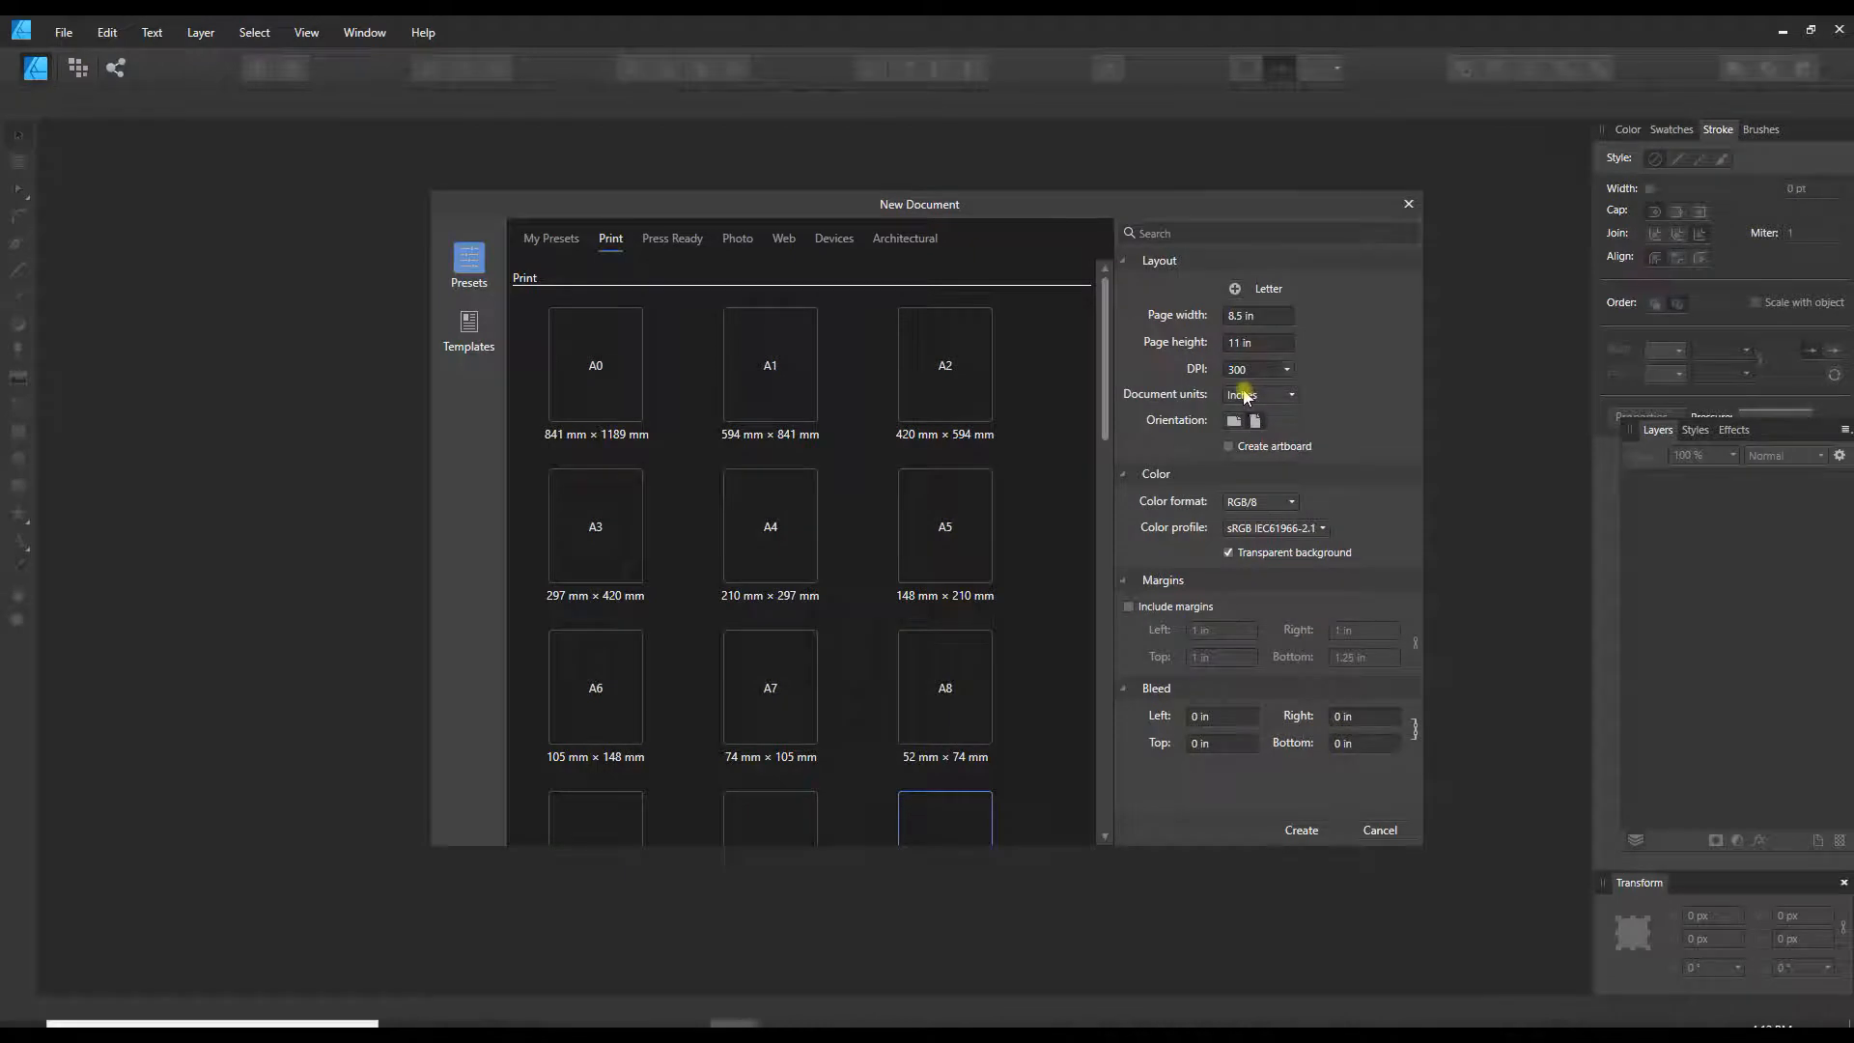
left_click(1257, 394)
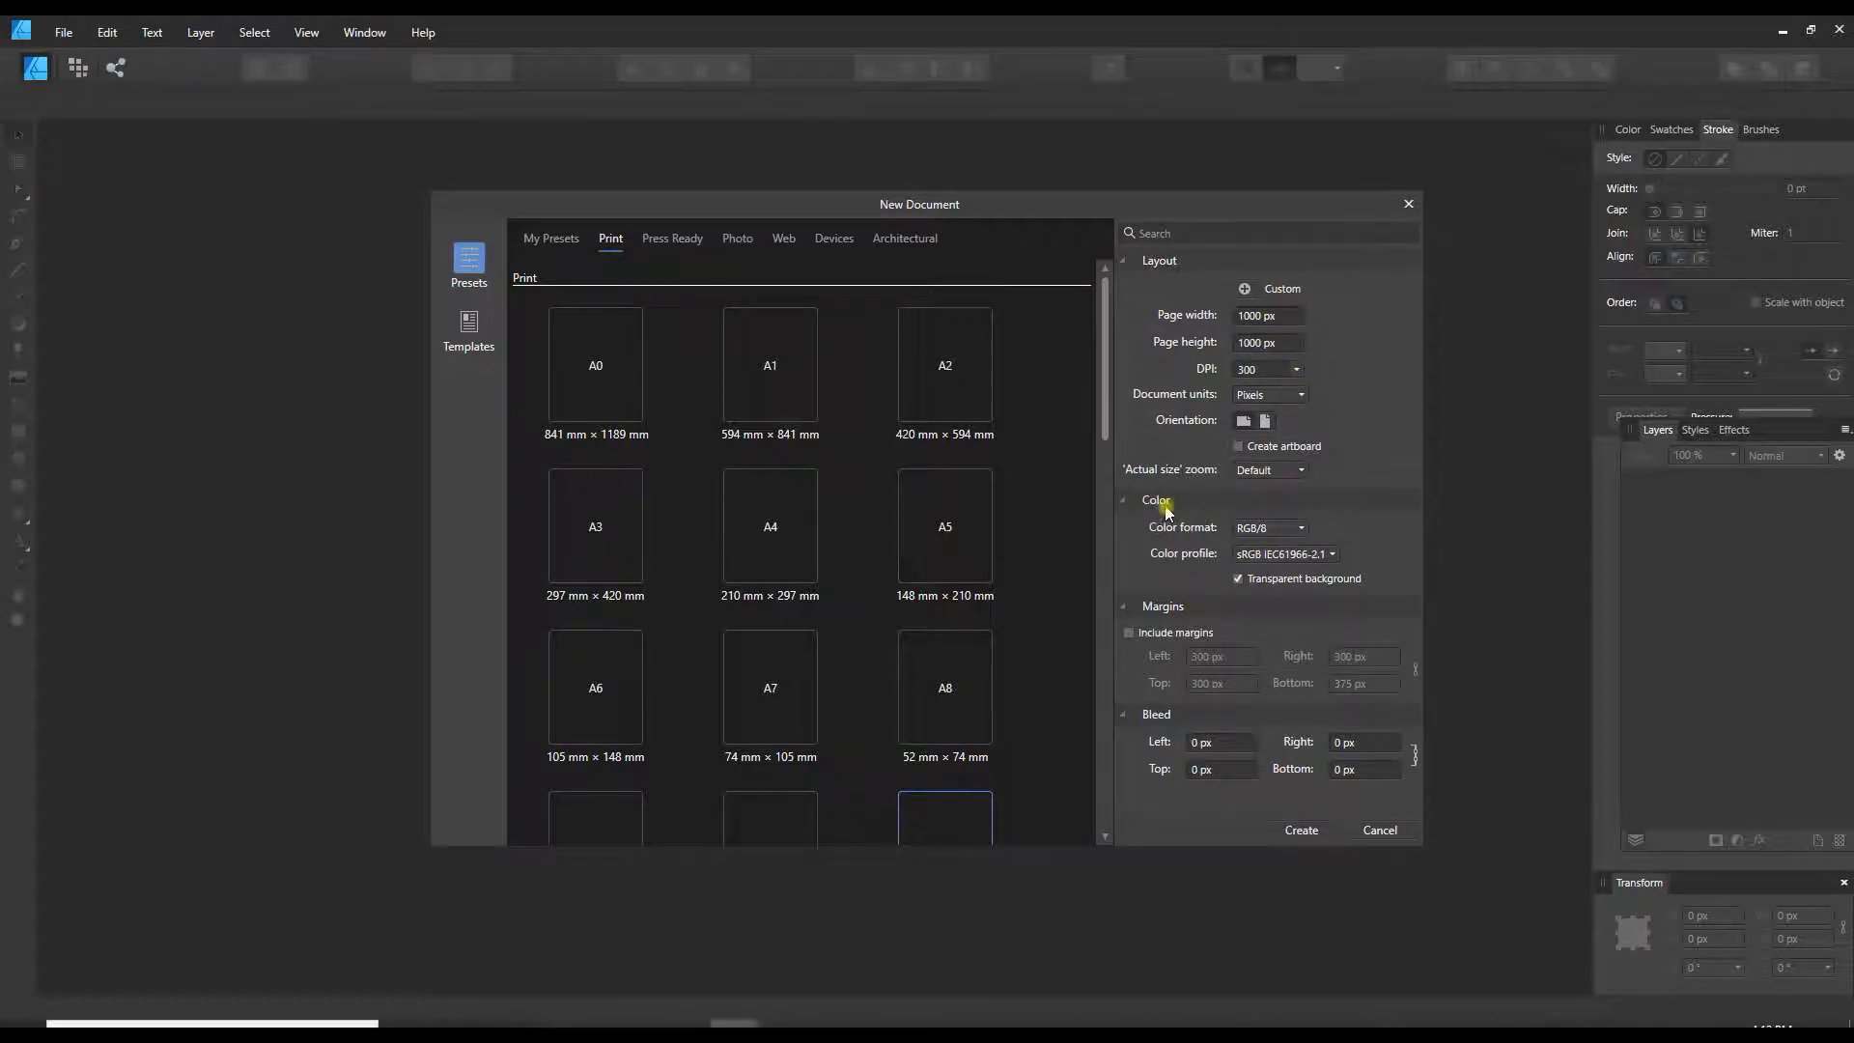
mouse_move(1315, 583)
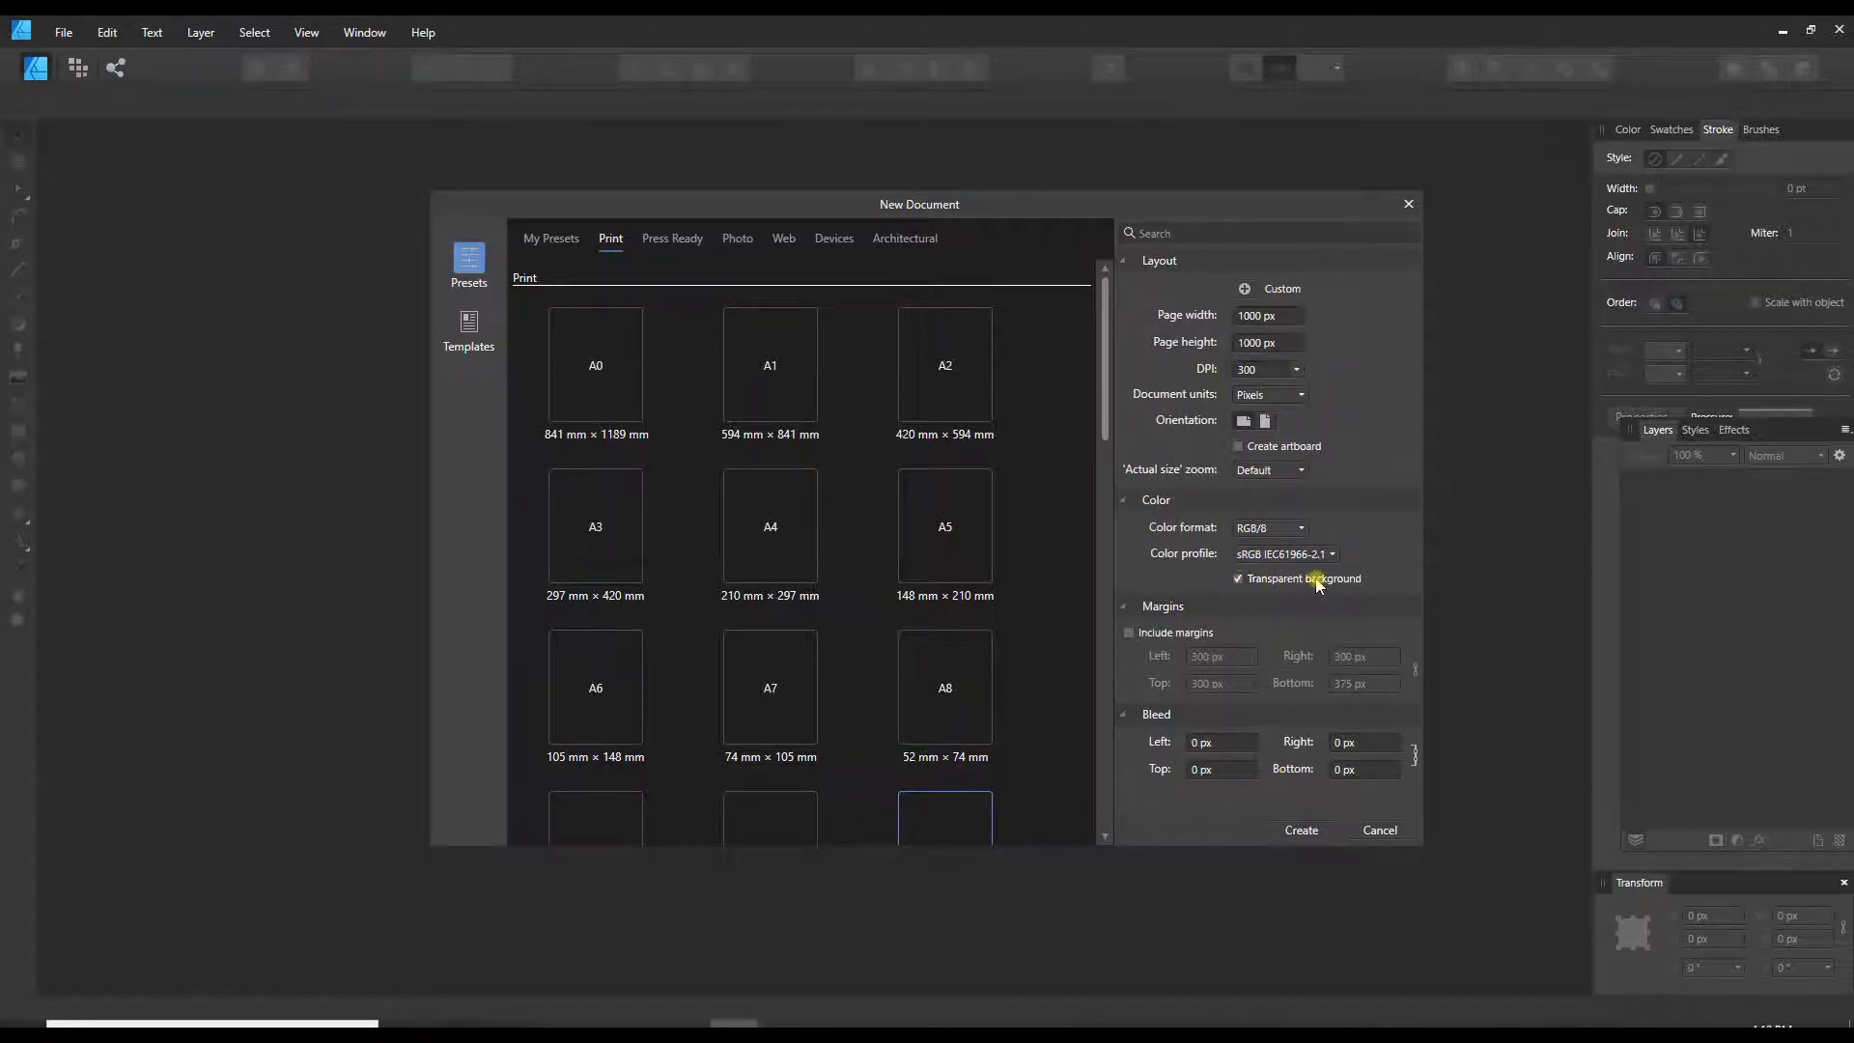
left_click(1238, 577)
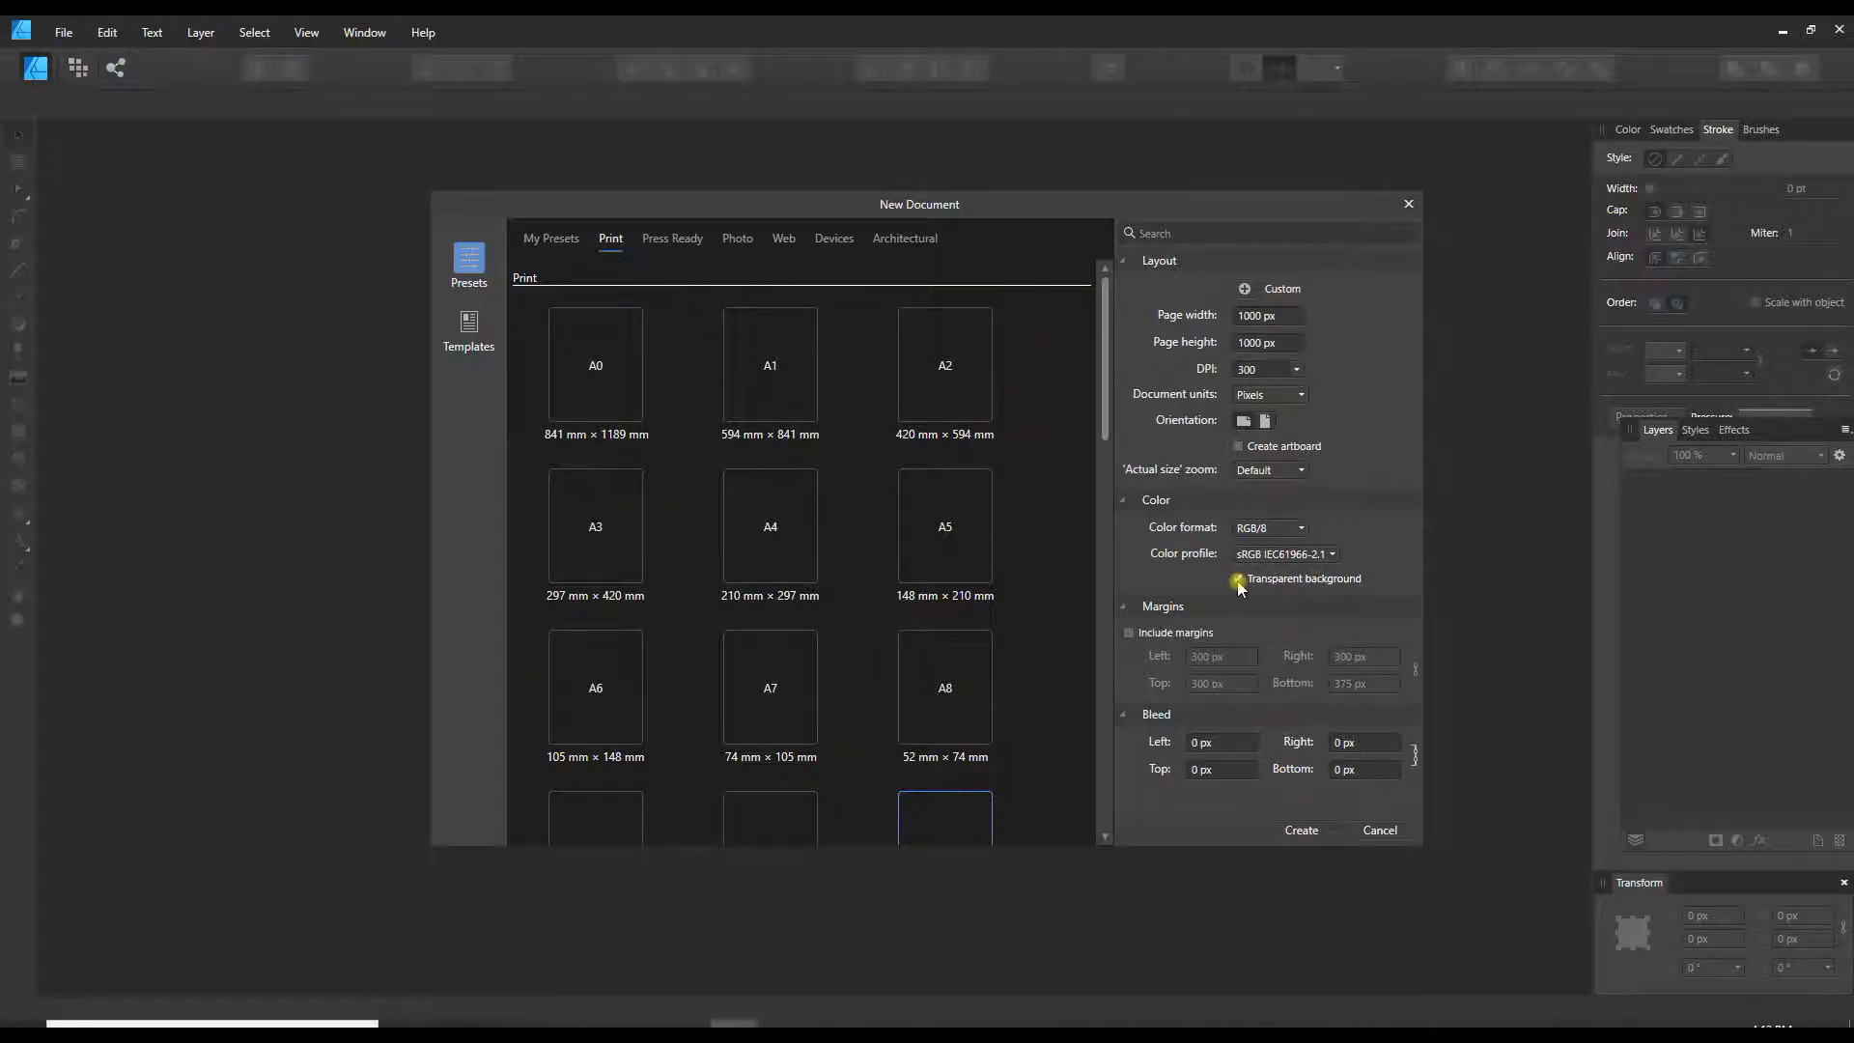
left_click(1240, 577)
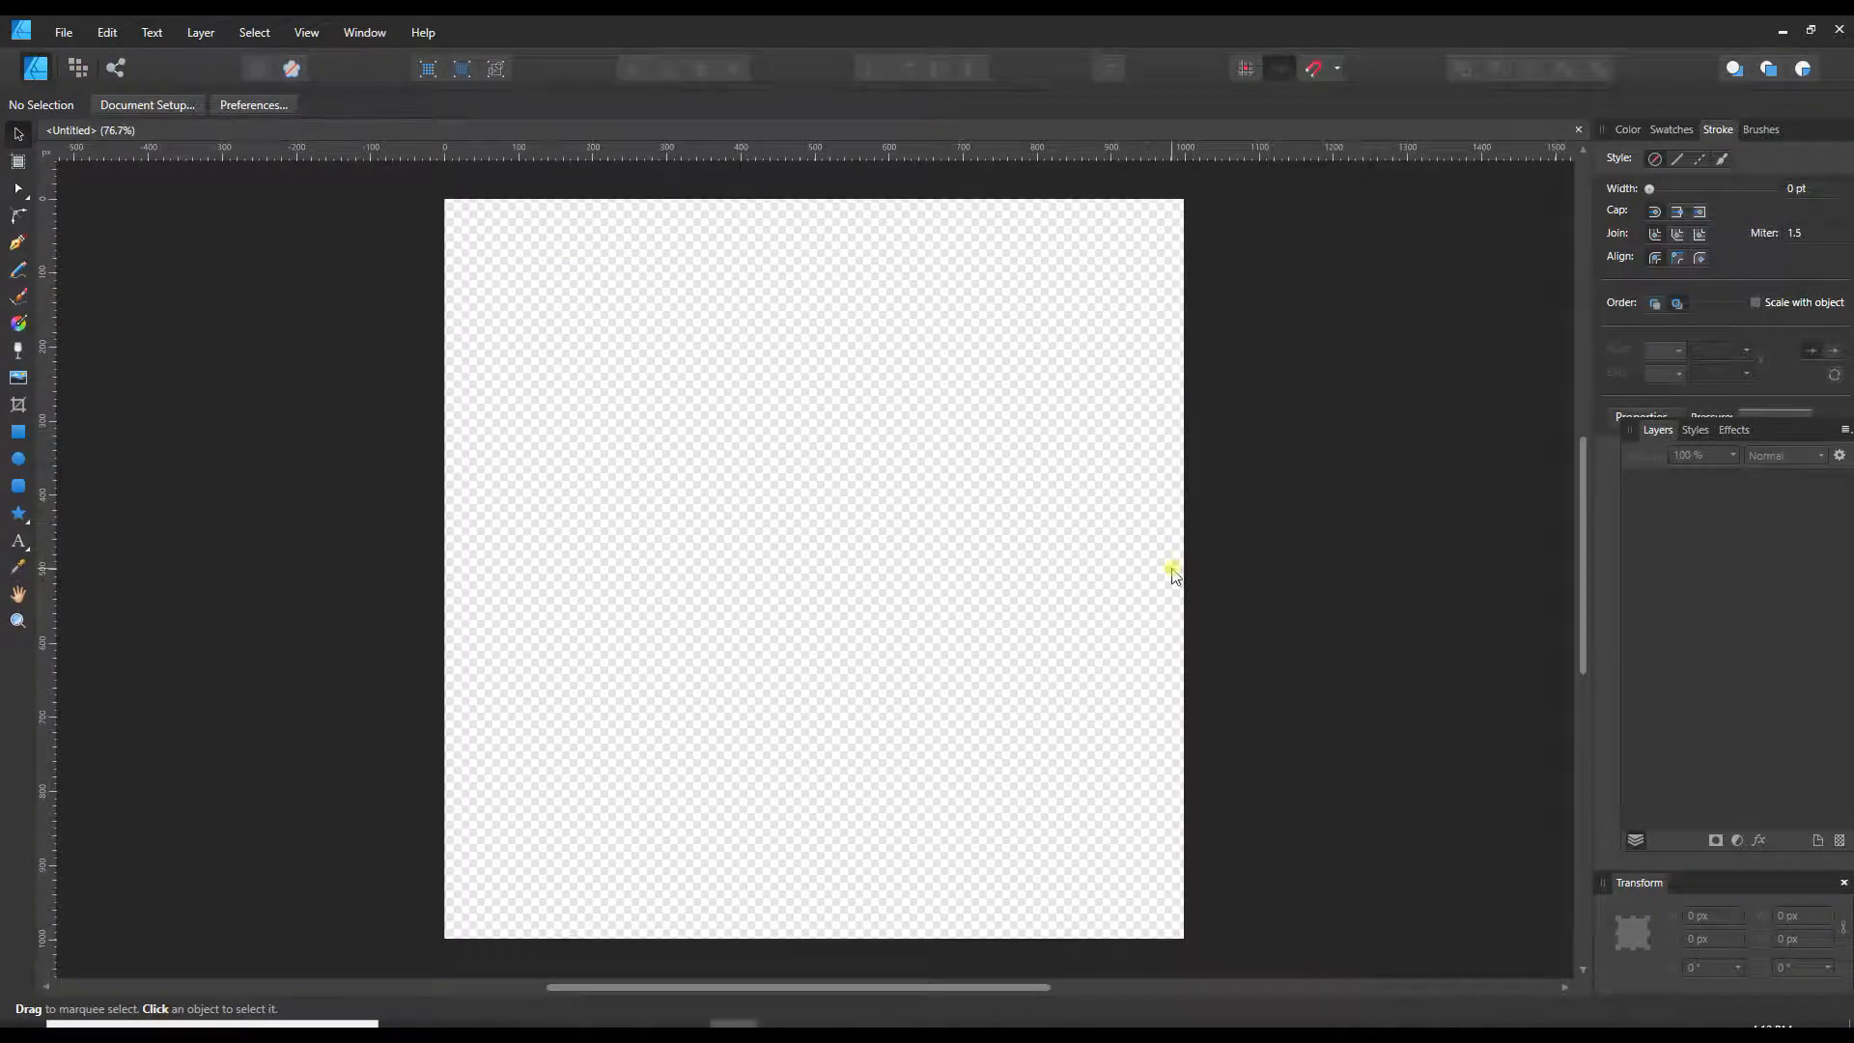
mouse_move(1065, 490)
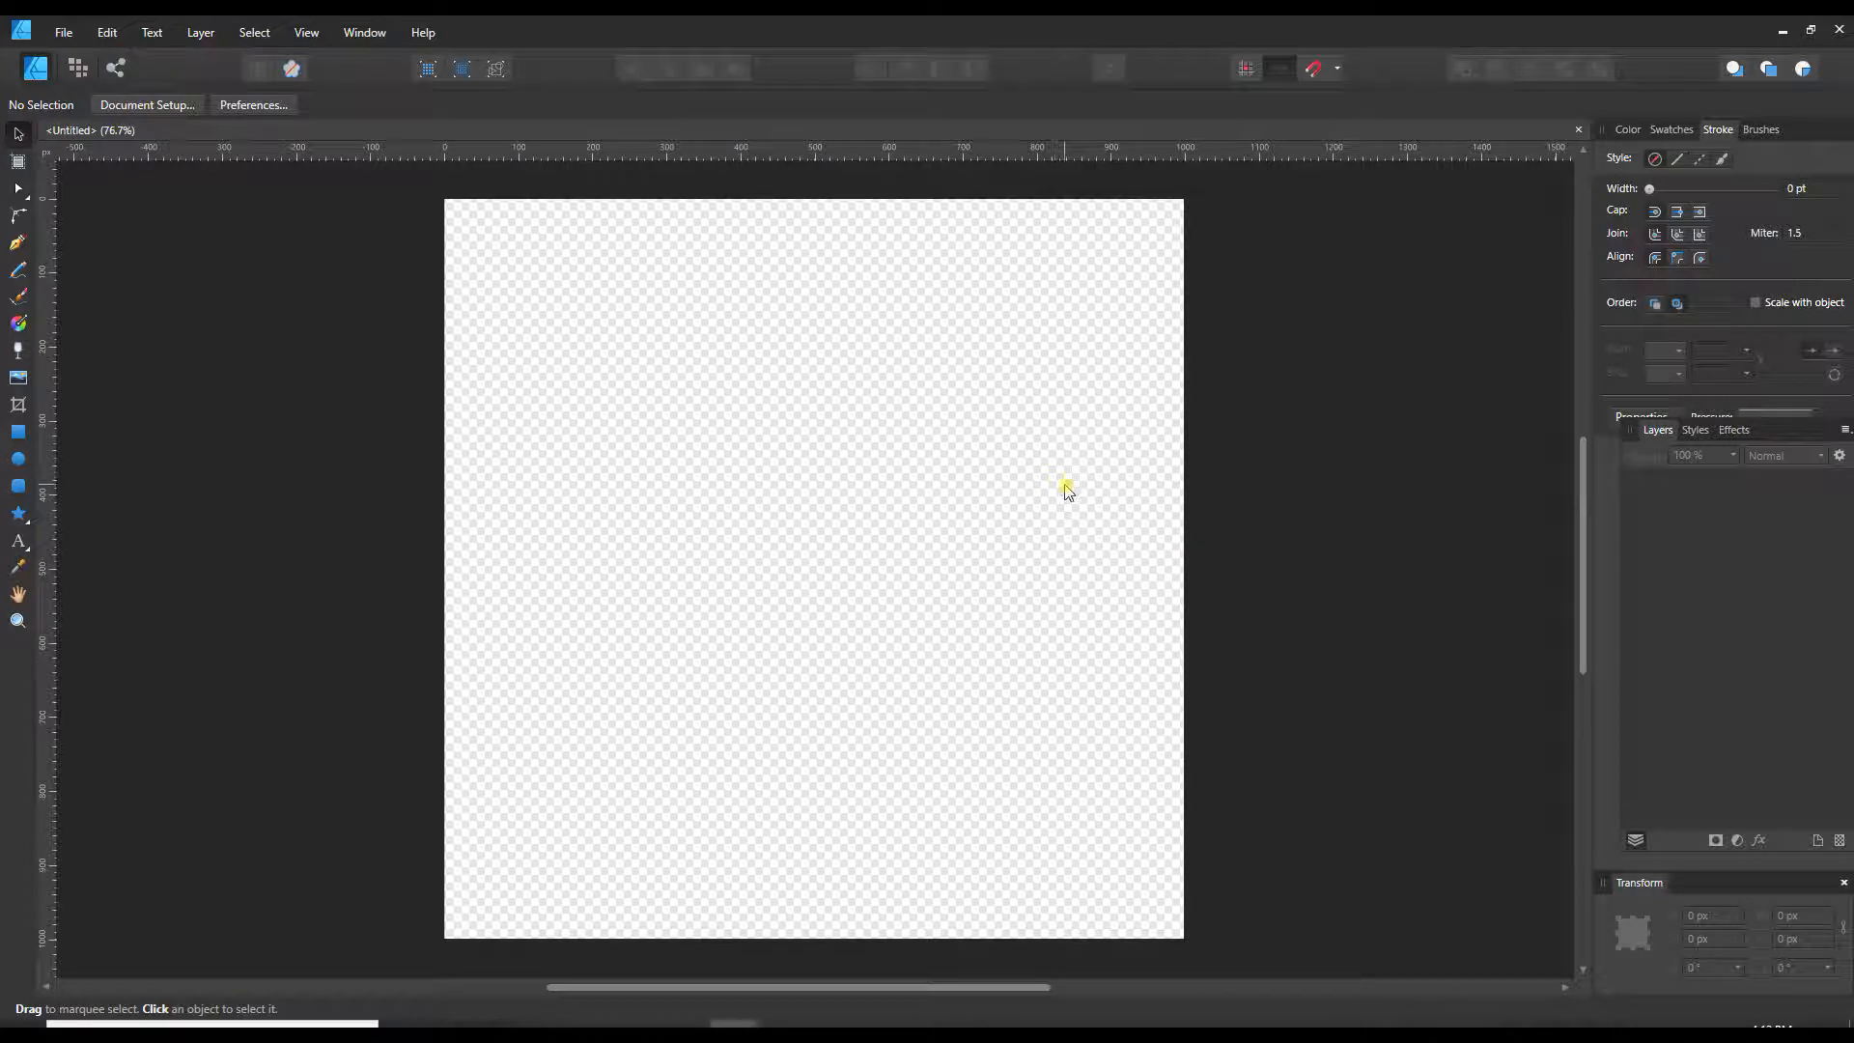
mouse_move(21, 462)
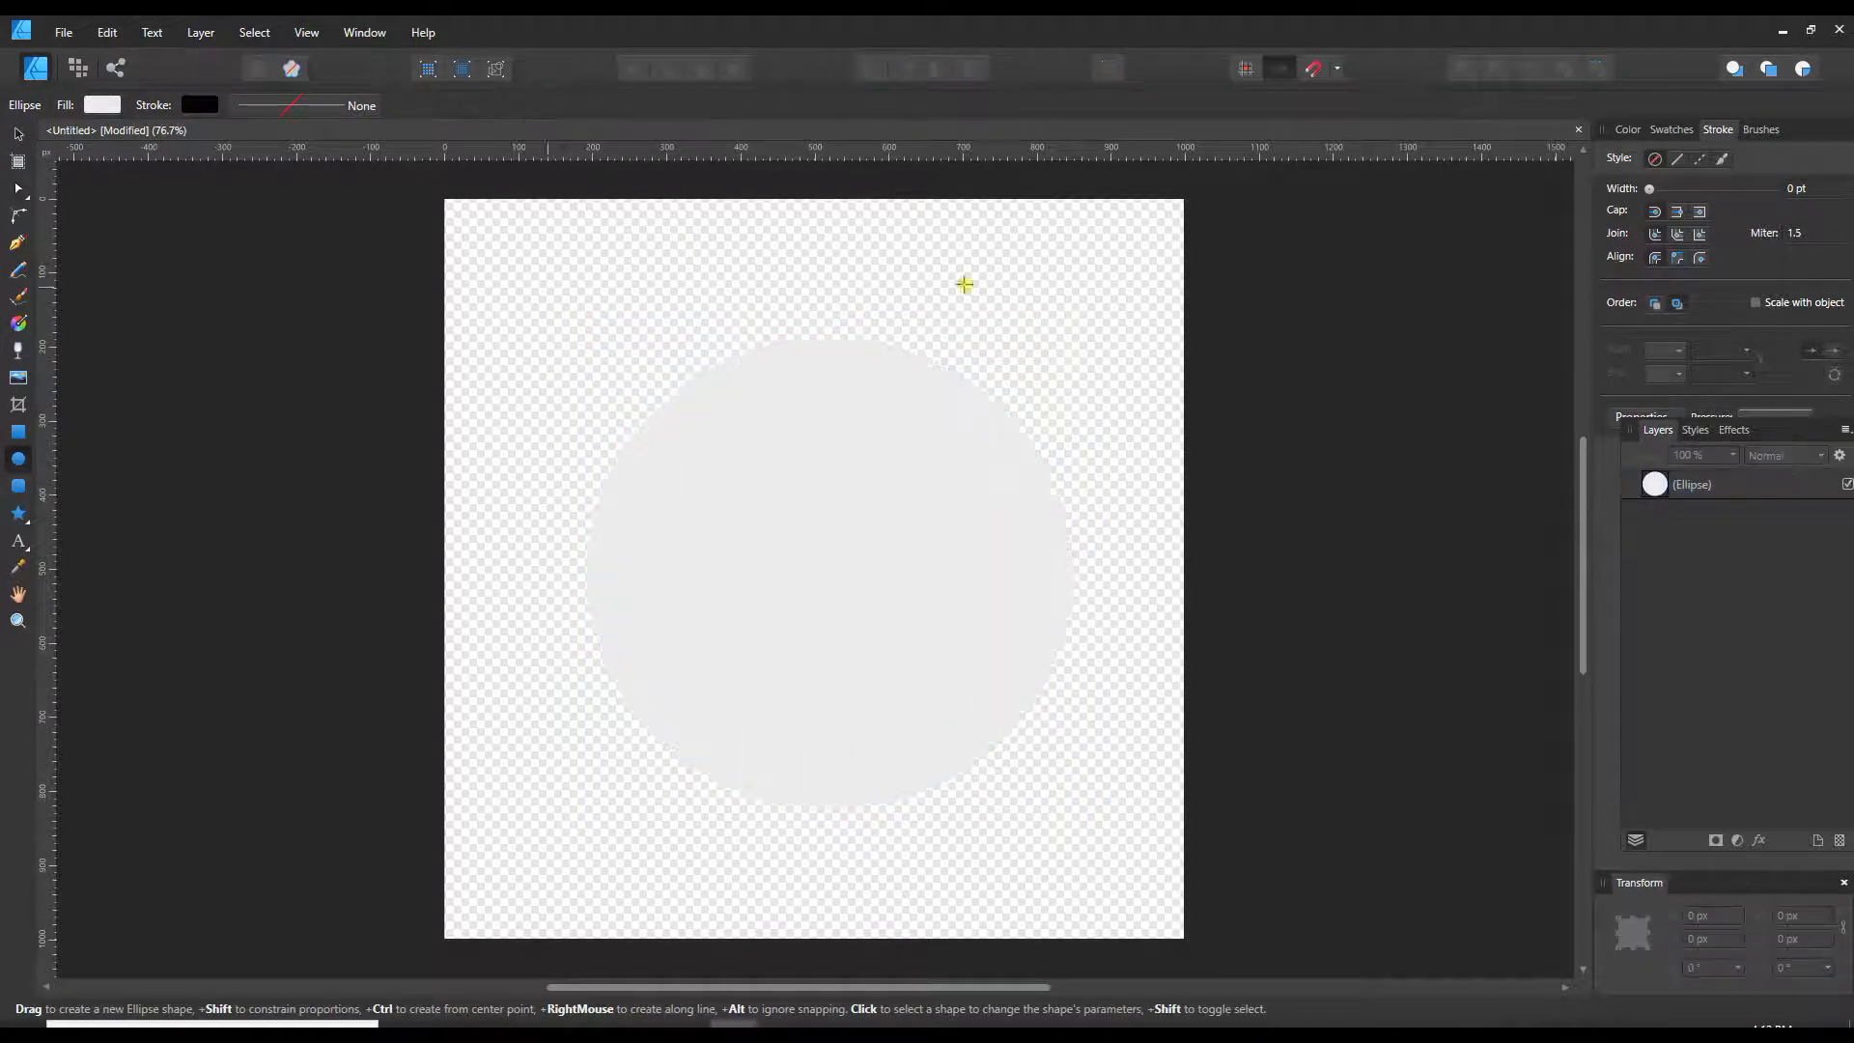
mouse_move(1114, 725)
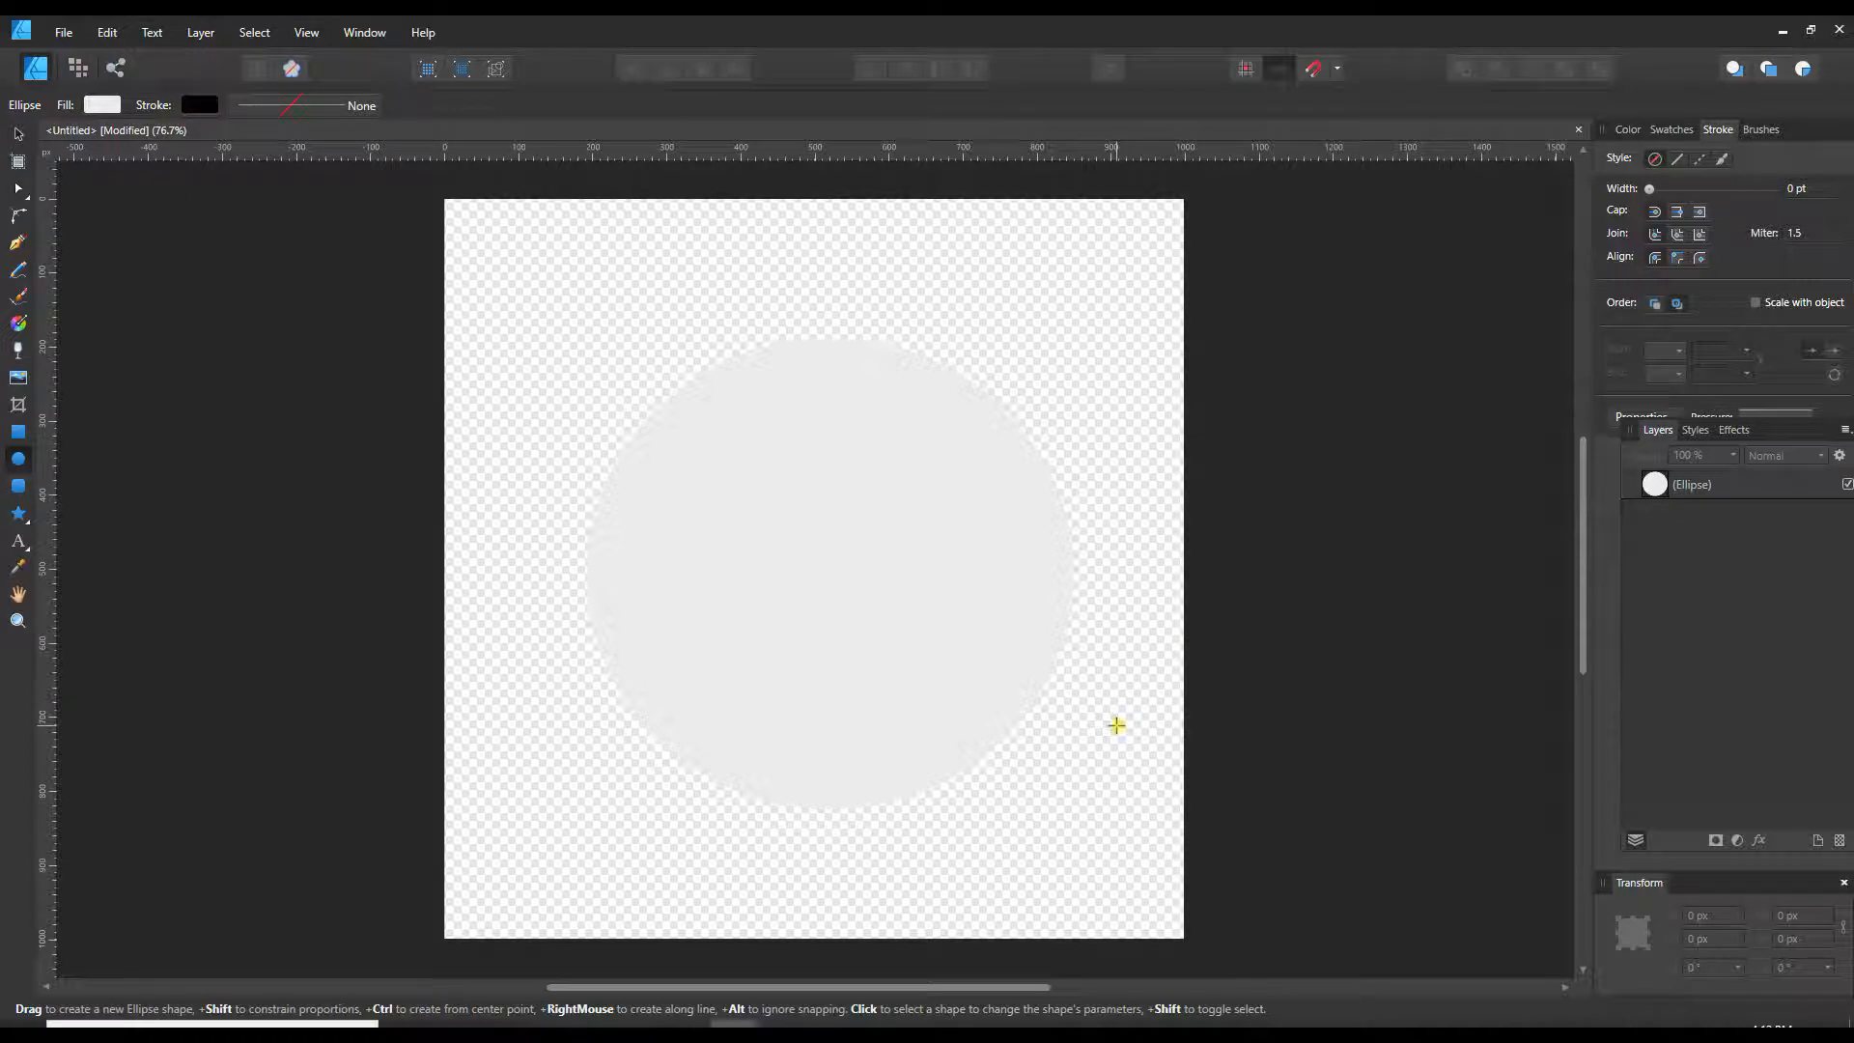
mouse_move(1186, 400)
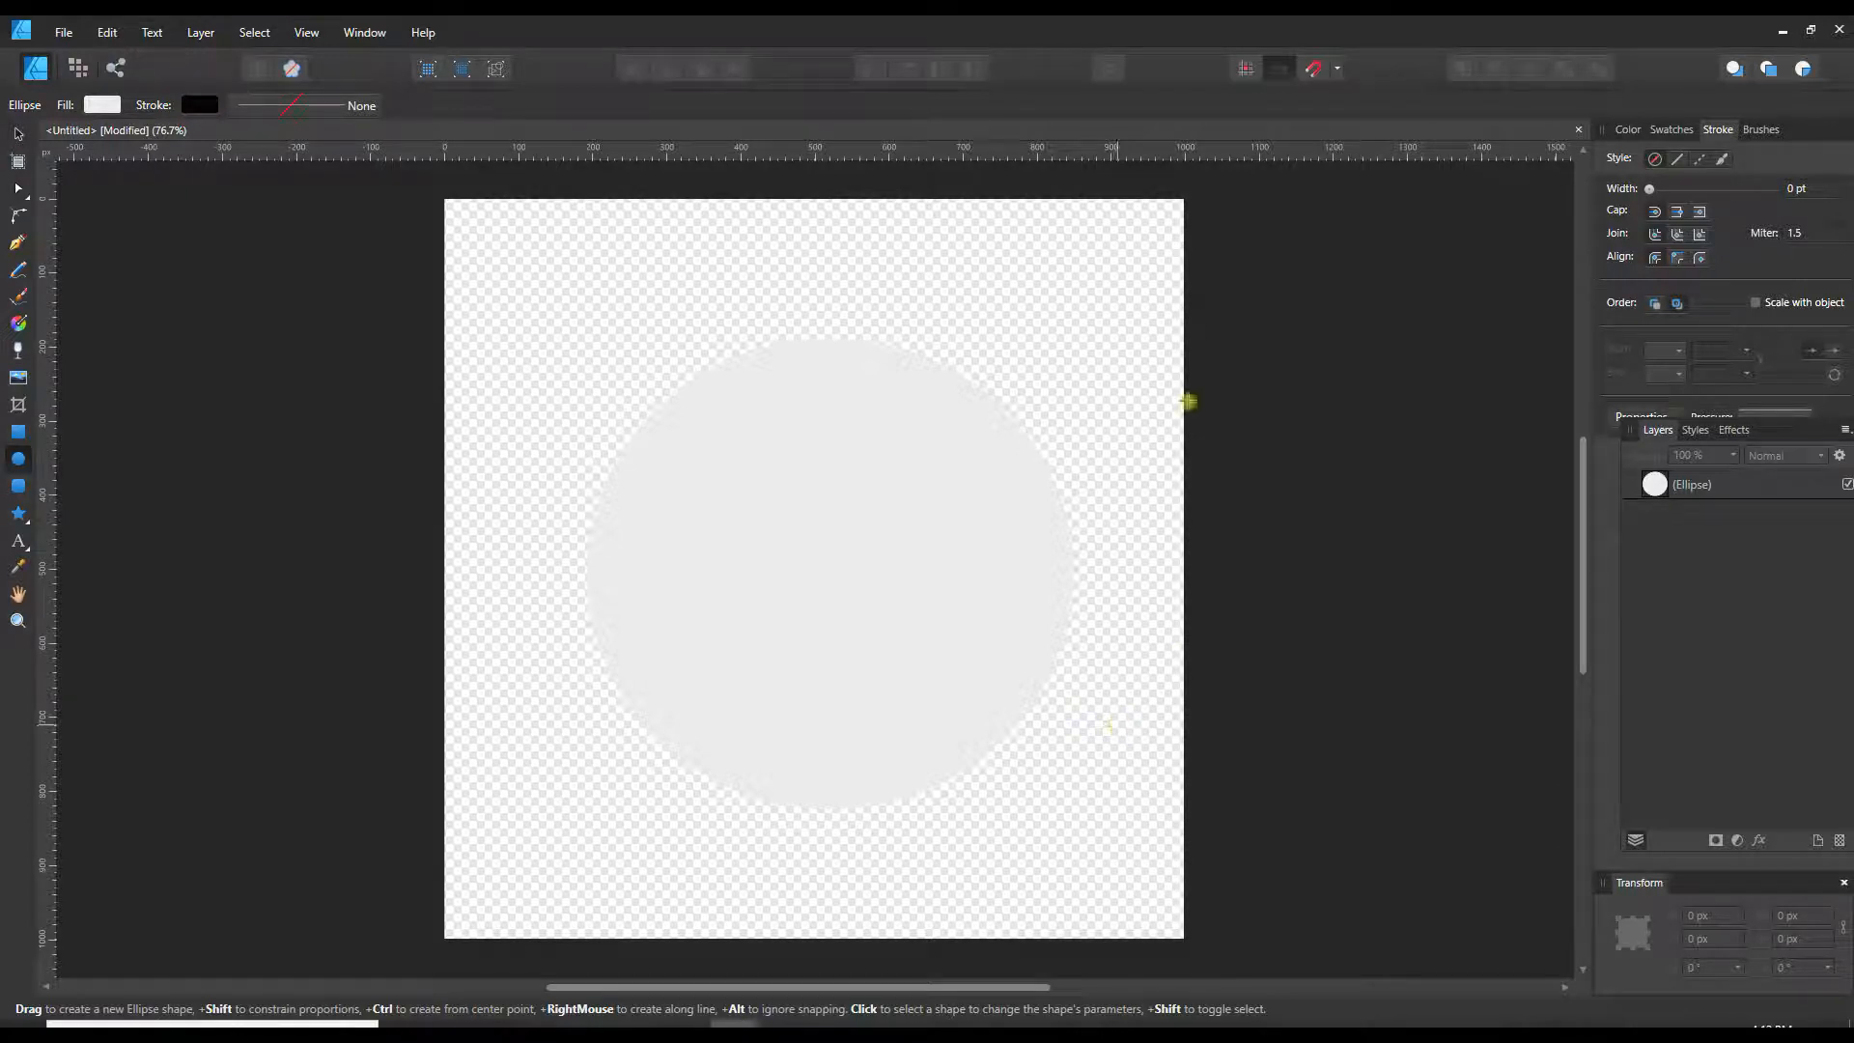
mouse_move(1093, 351)
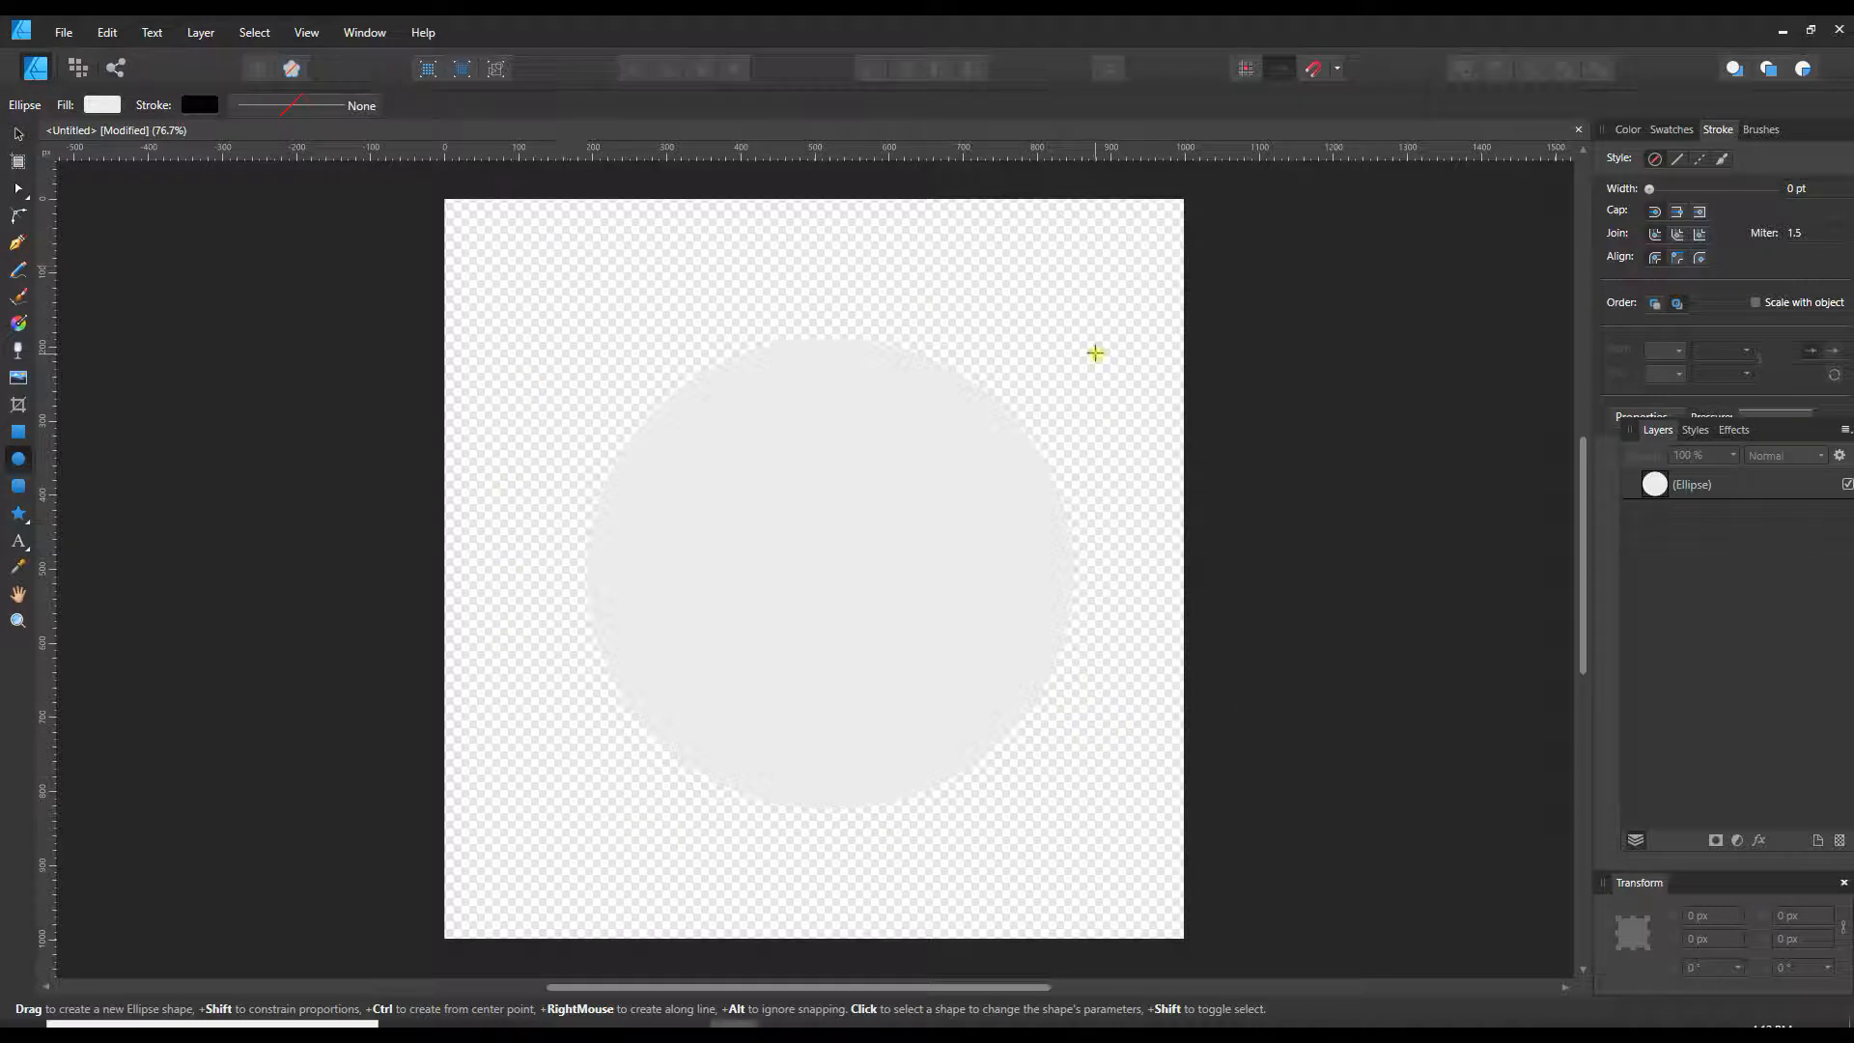
mouse_move(1167, 756)
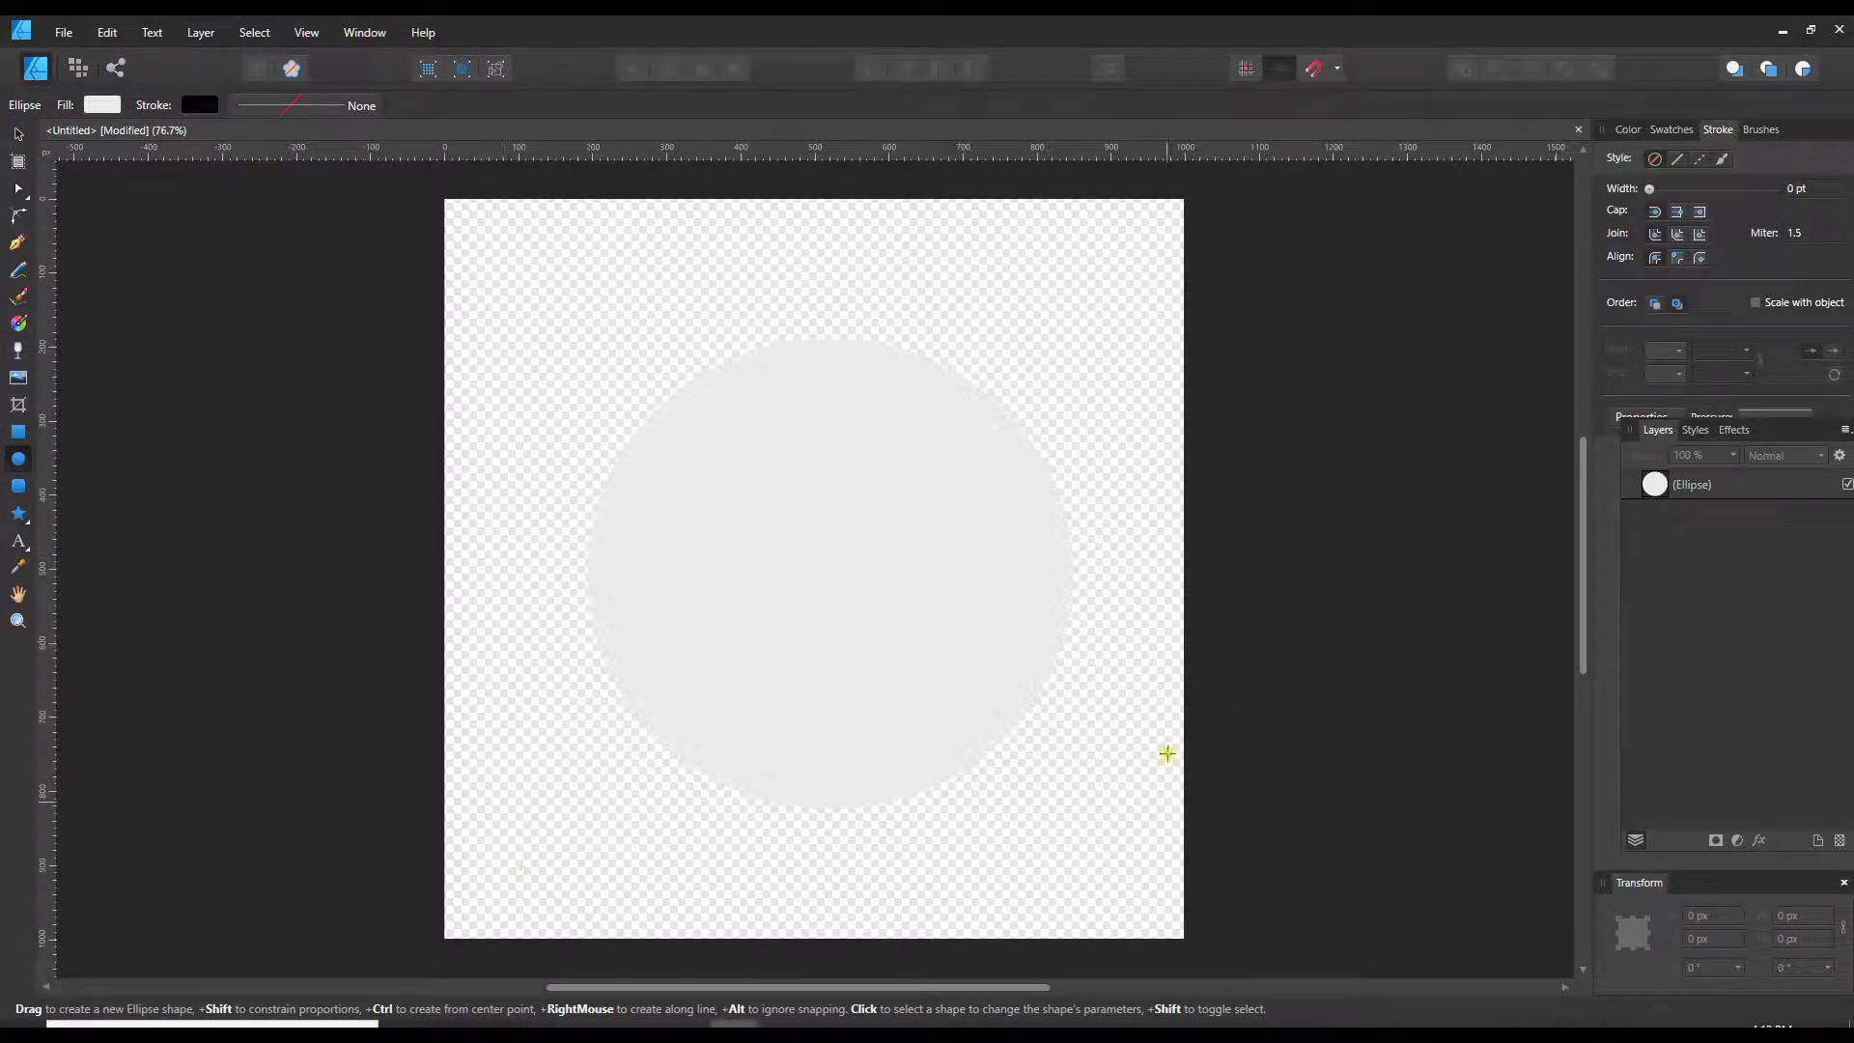
mouse_move(276, 235)
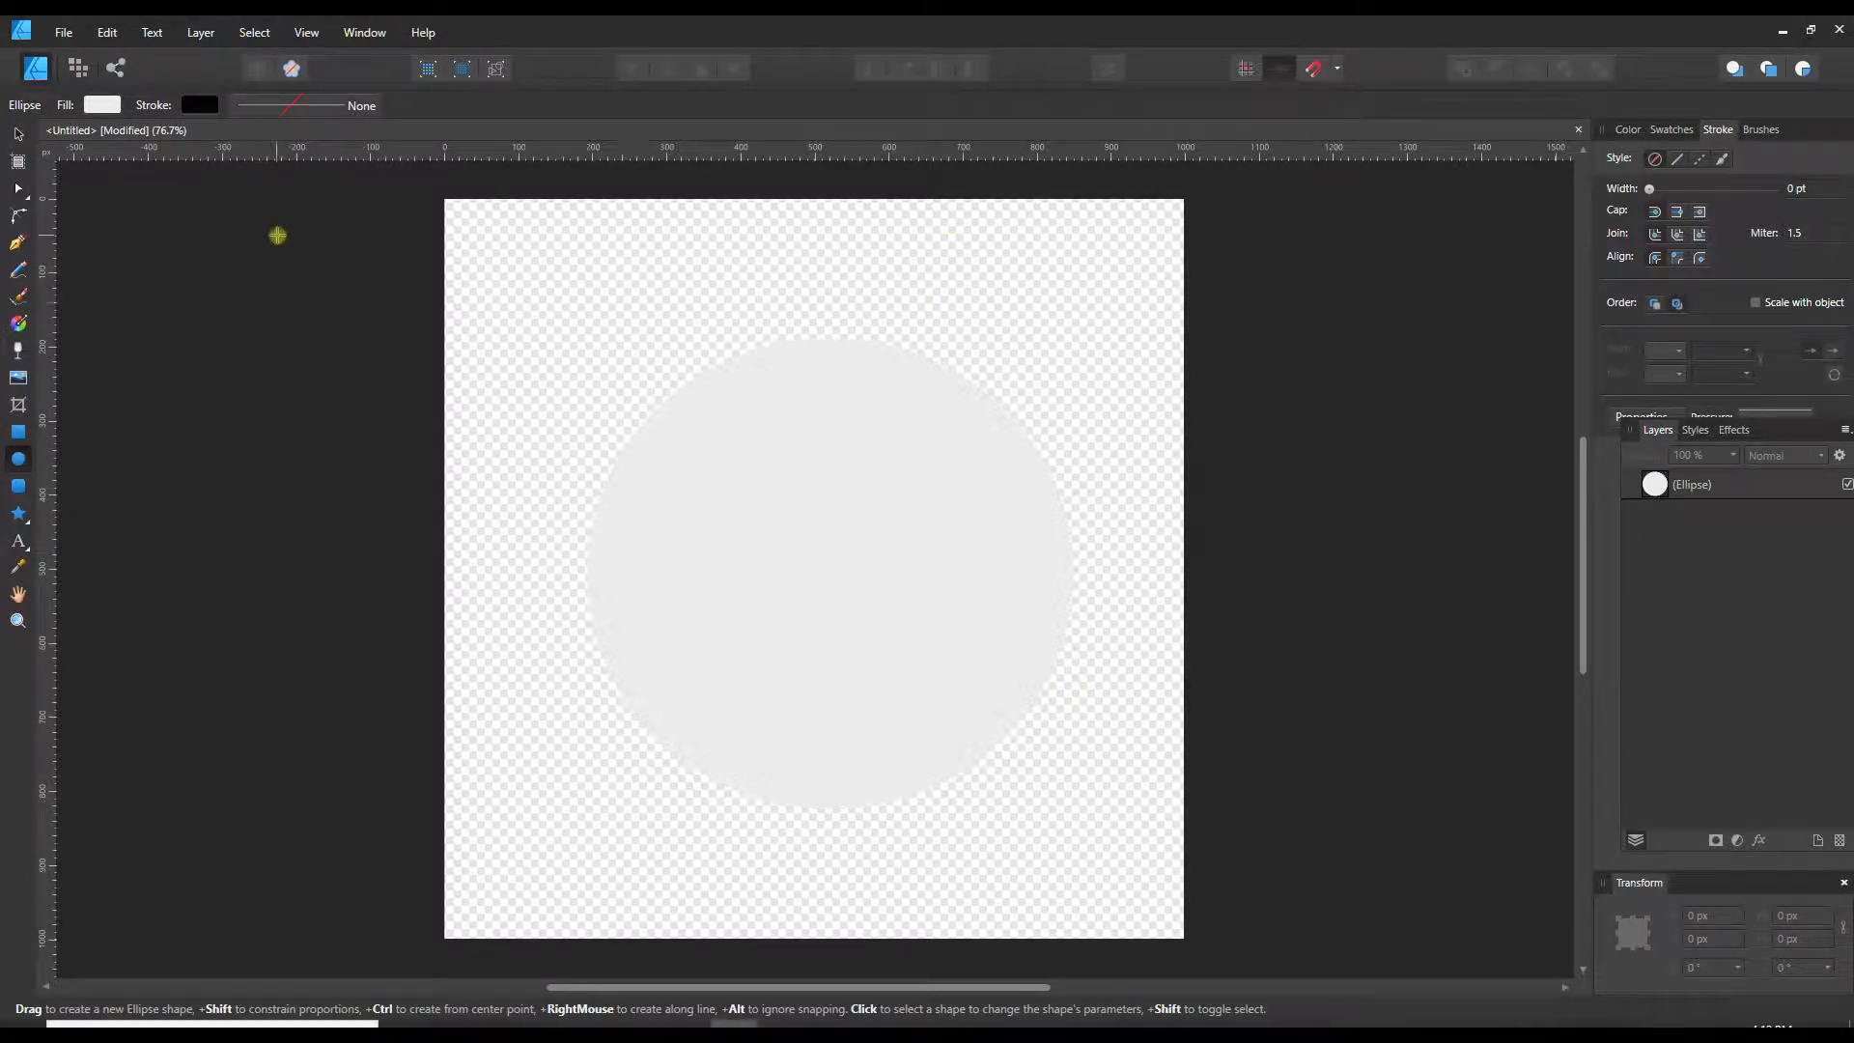
mouse_move(66, 170)
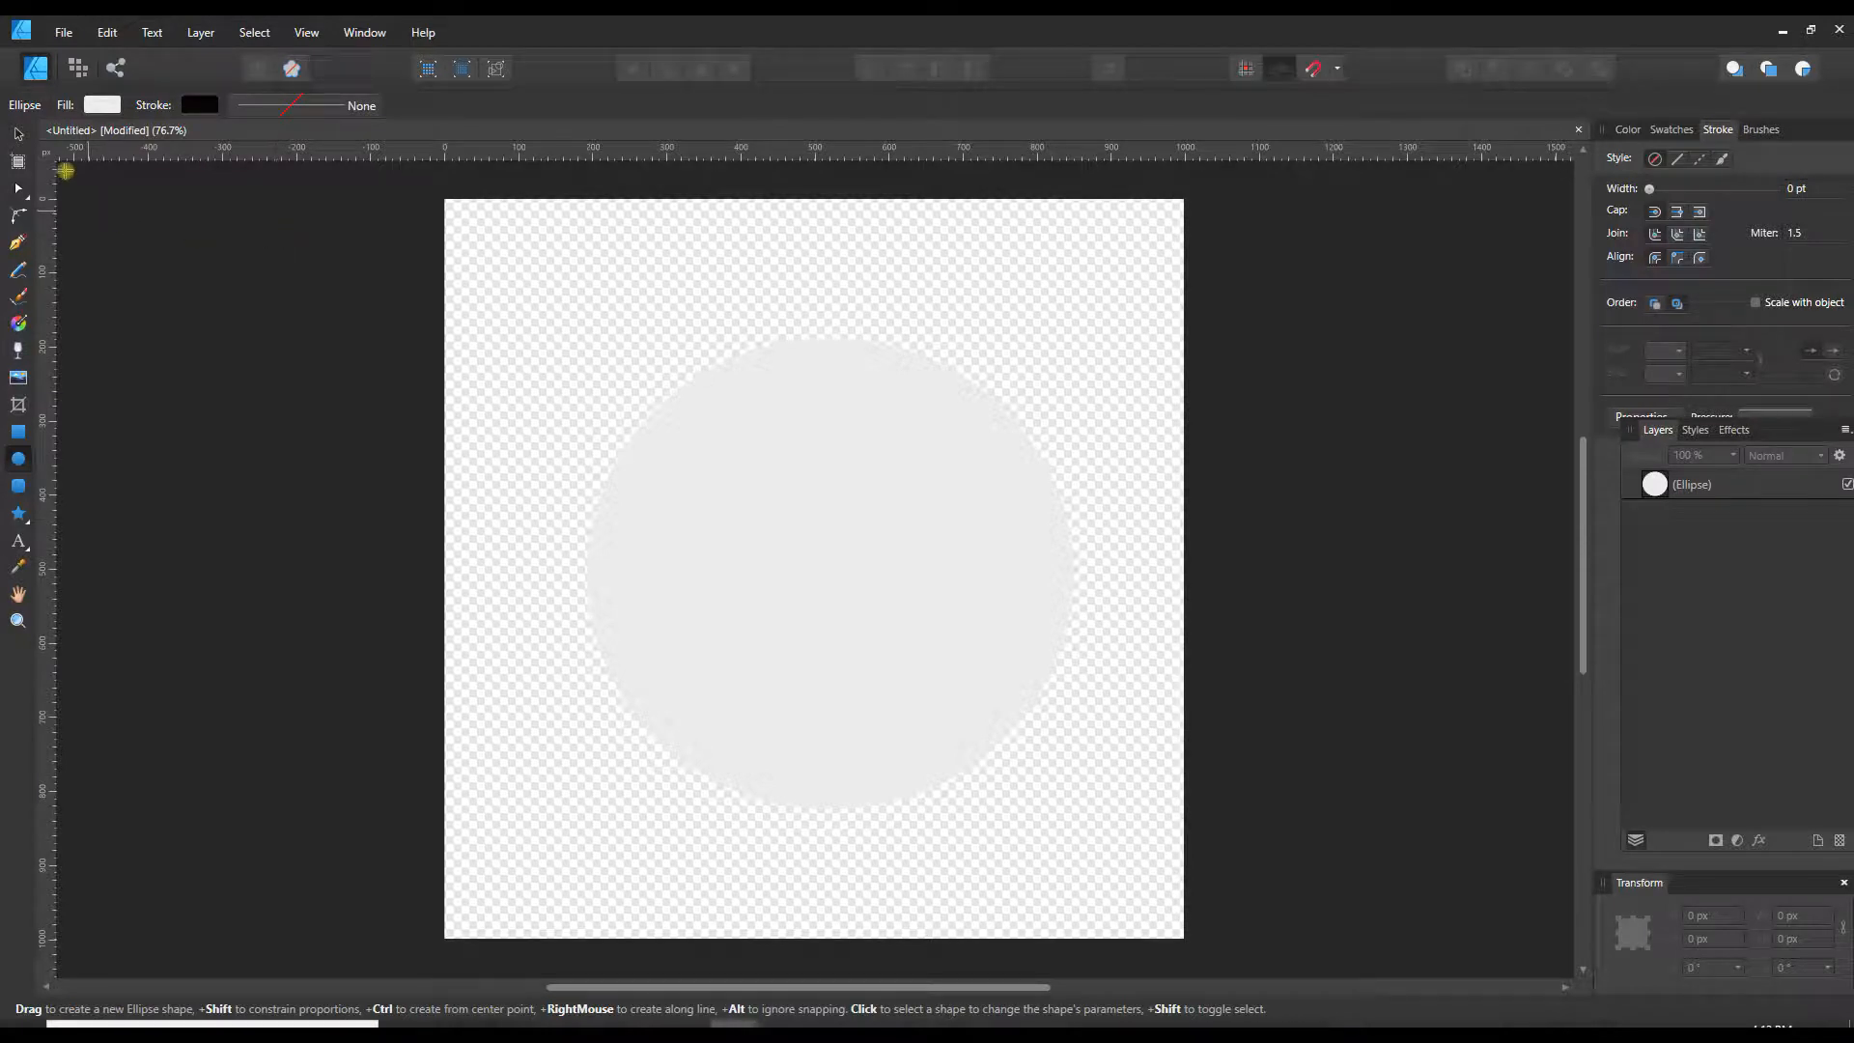
Step: Via the Move Tool's Document Setup, untick Transparent Background so the page turns white
left_click(18, 129)
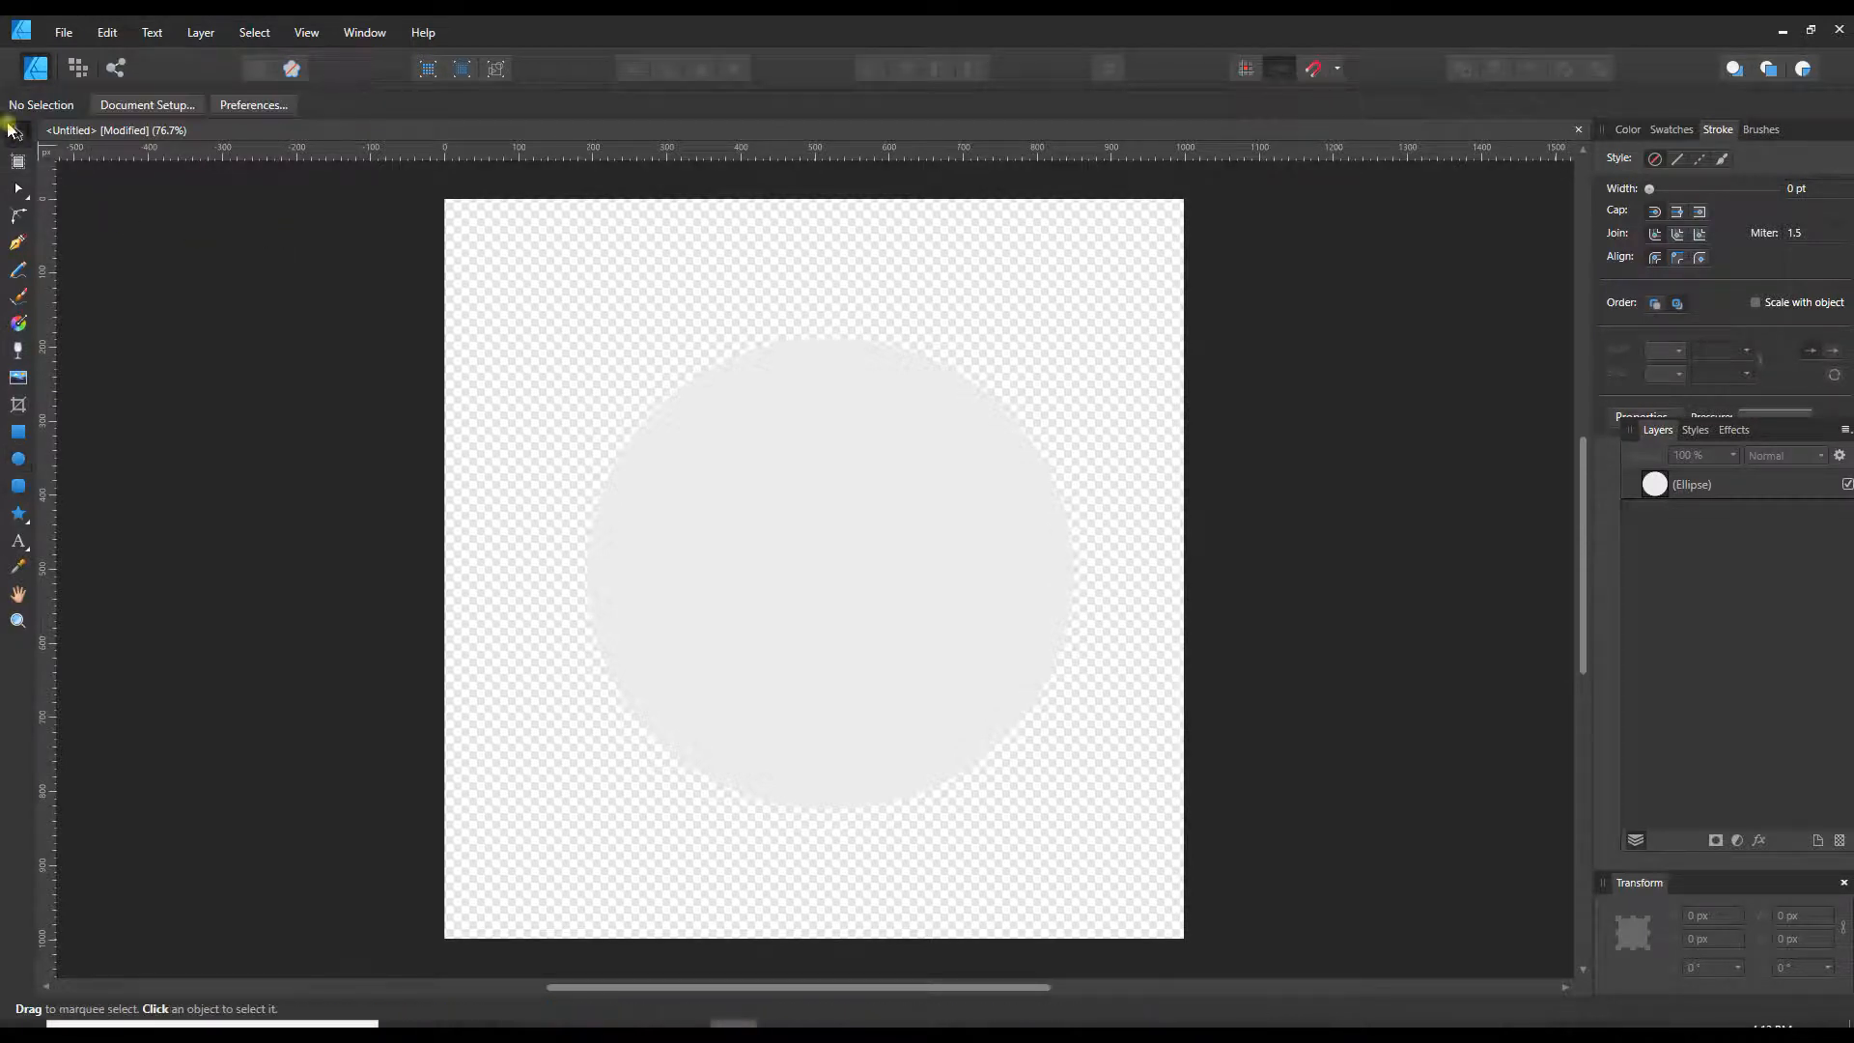
mouse_move(146, 105)
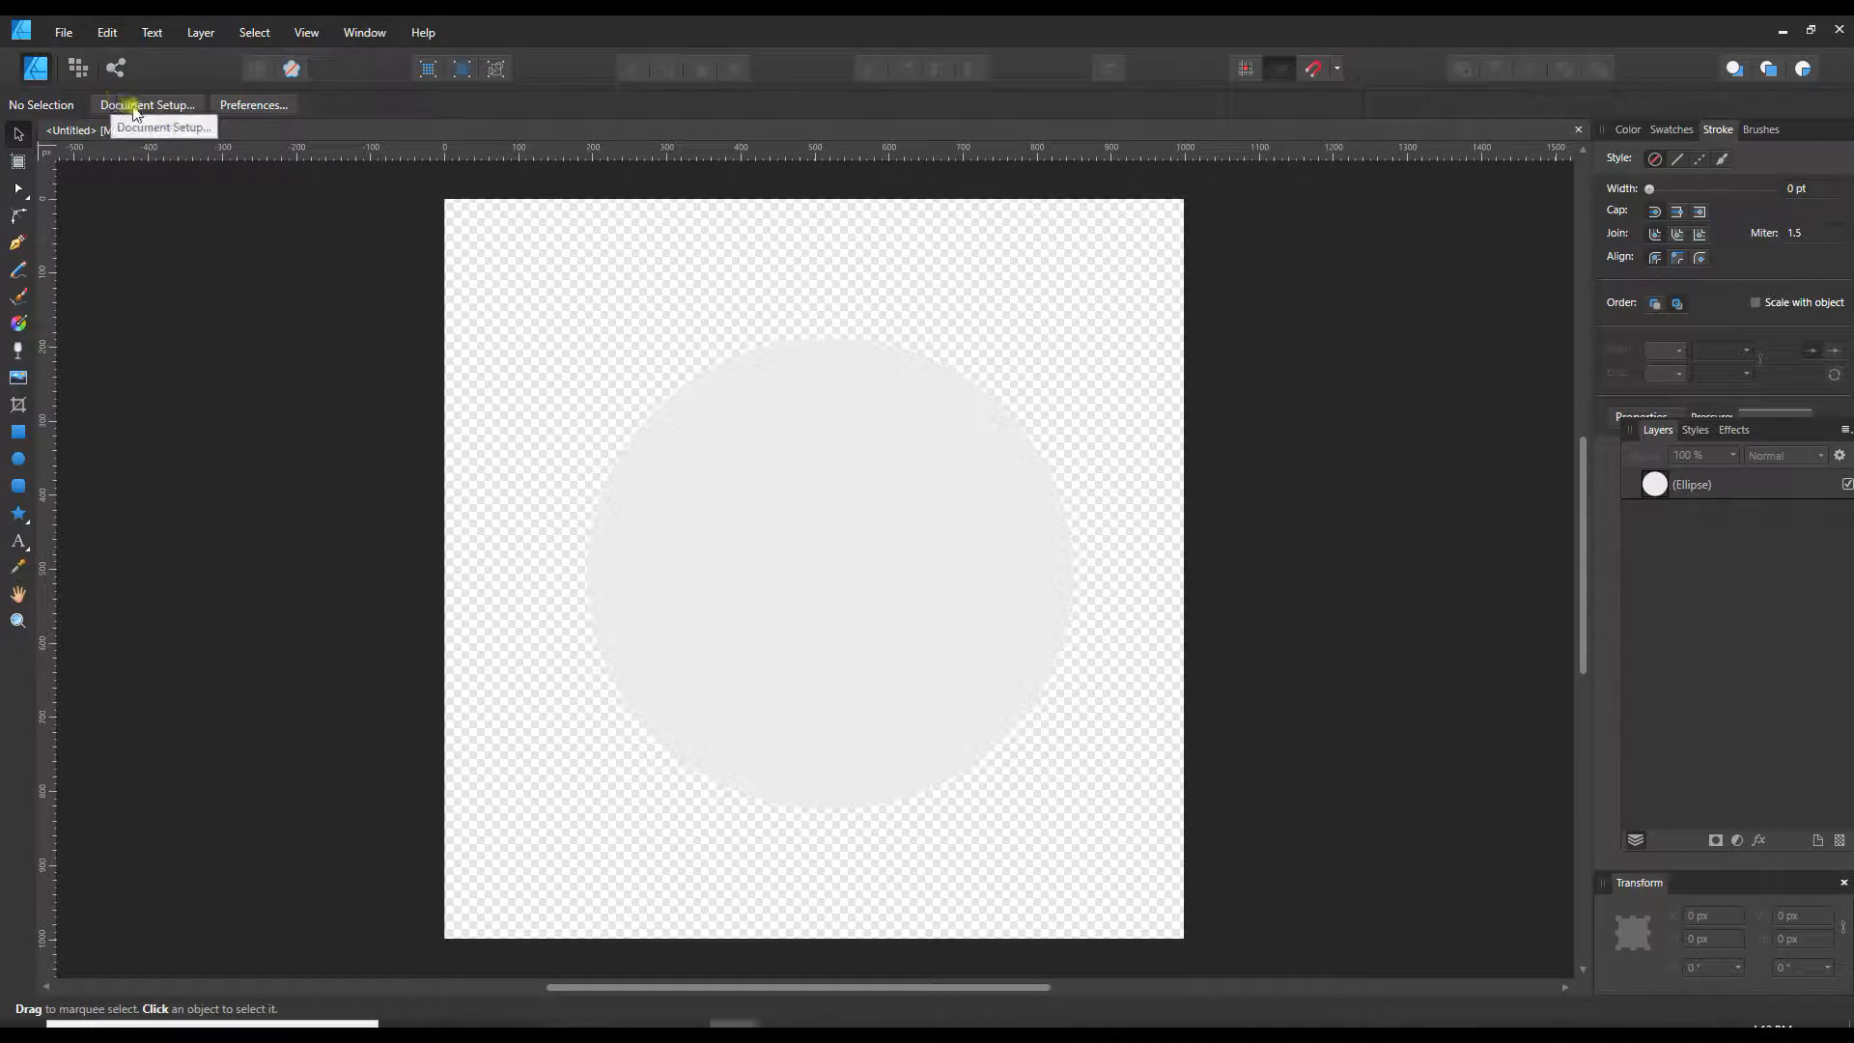
left_click(145, 105)
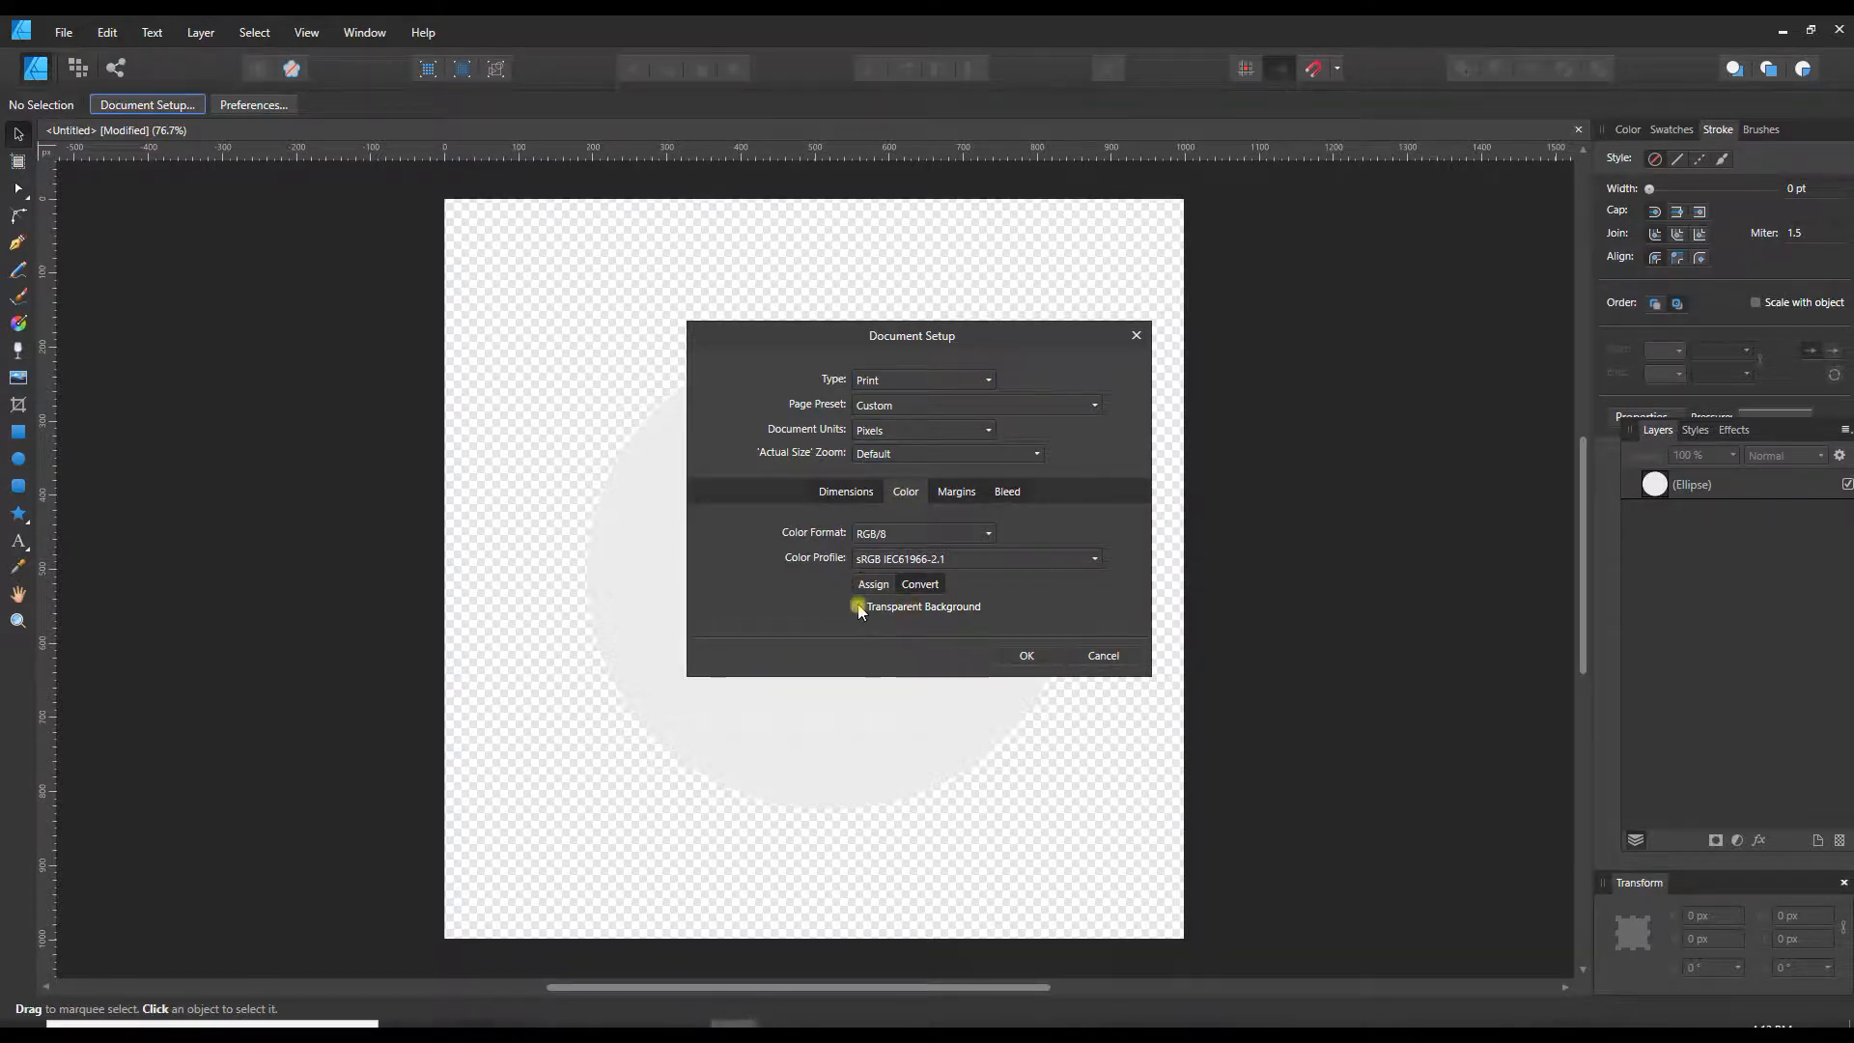
left_click(1025, 655)
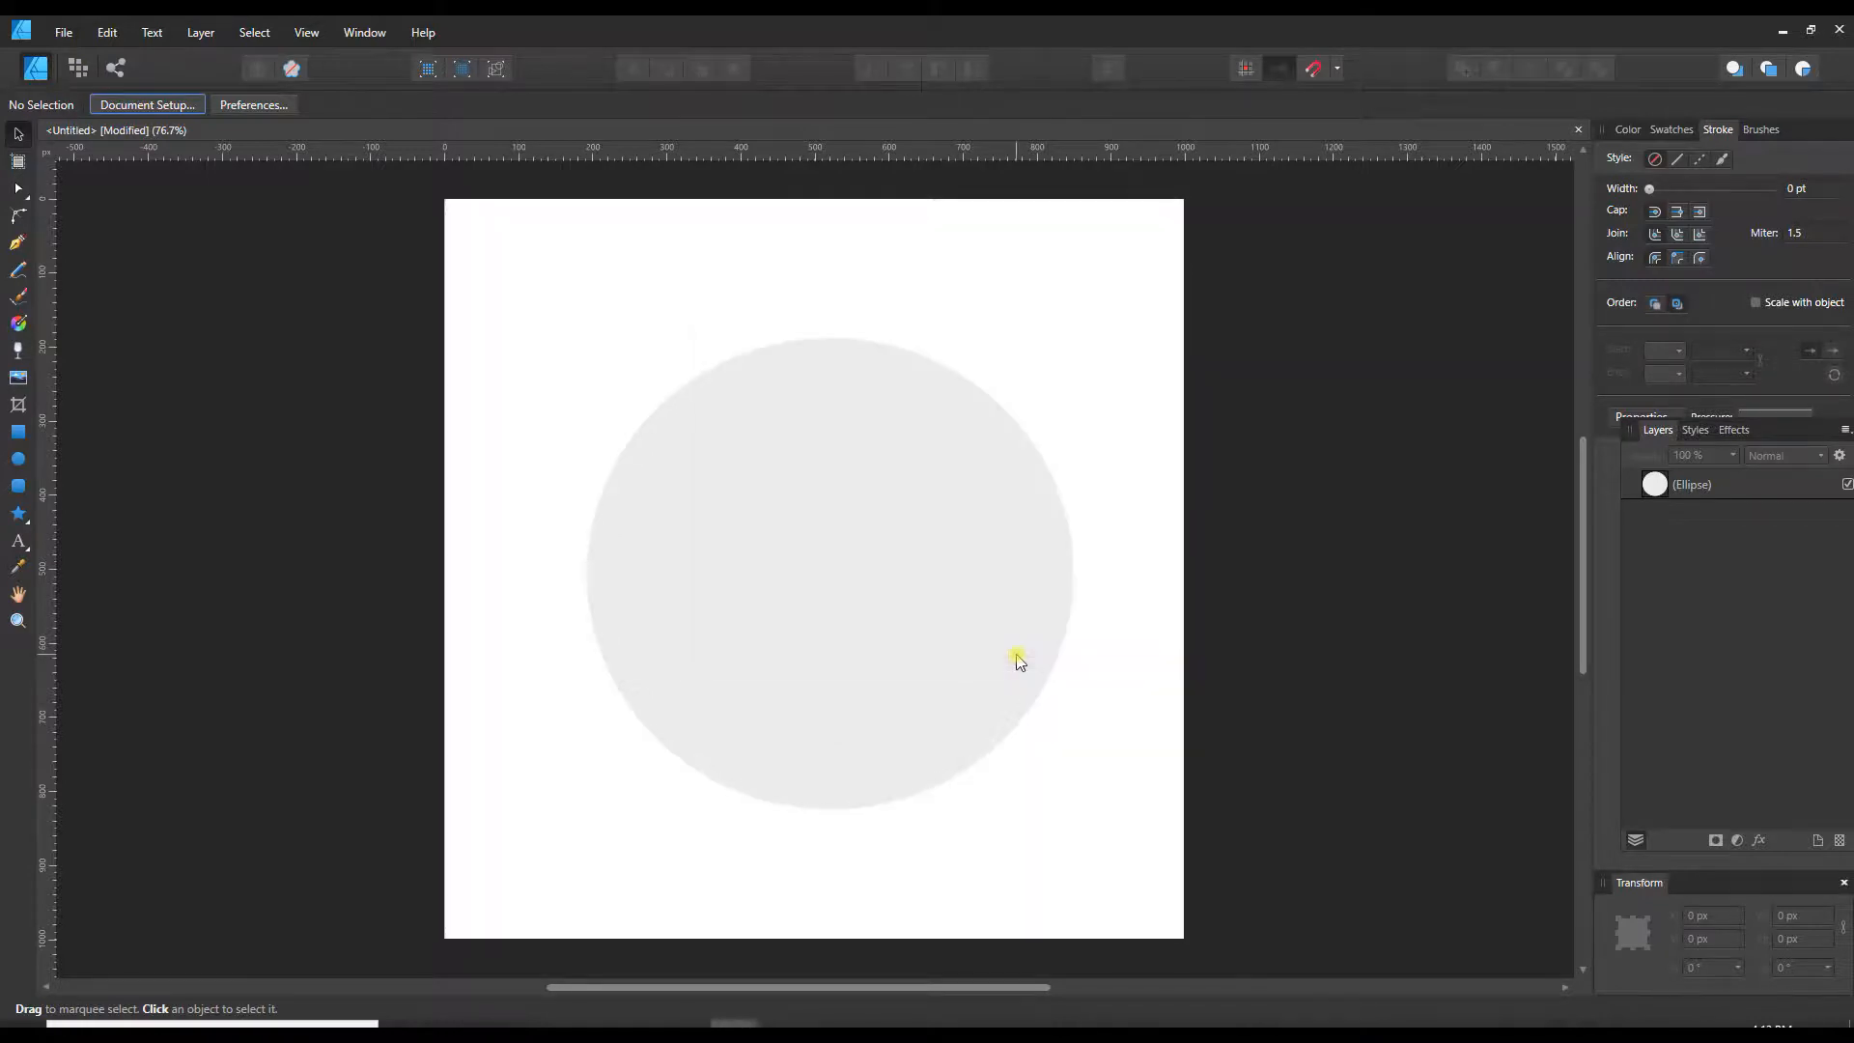
mouse_move(998, 854)
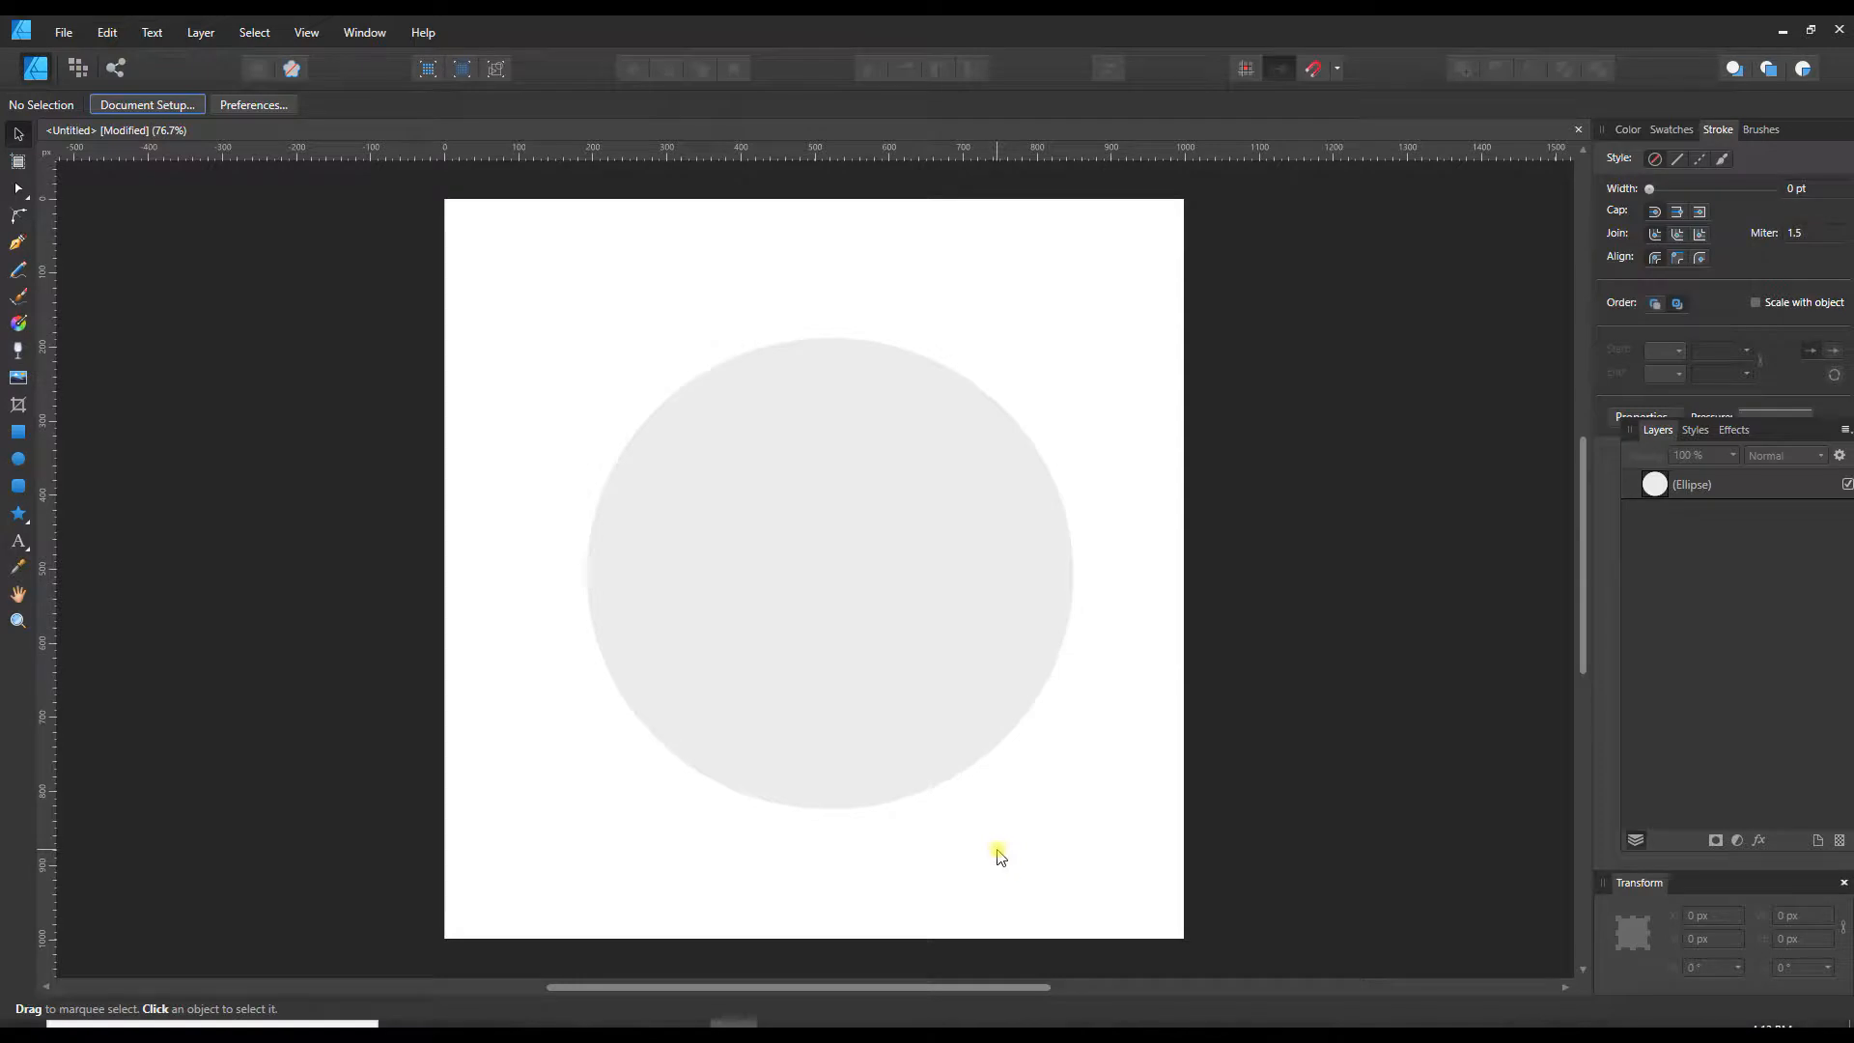
mouse_move(804, 639)
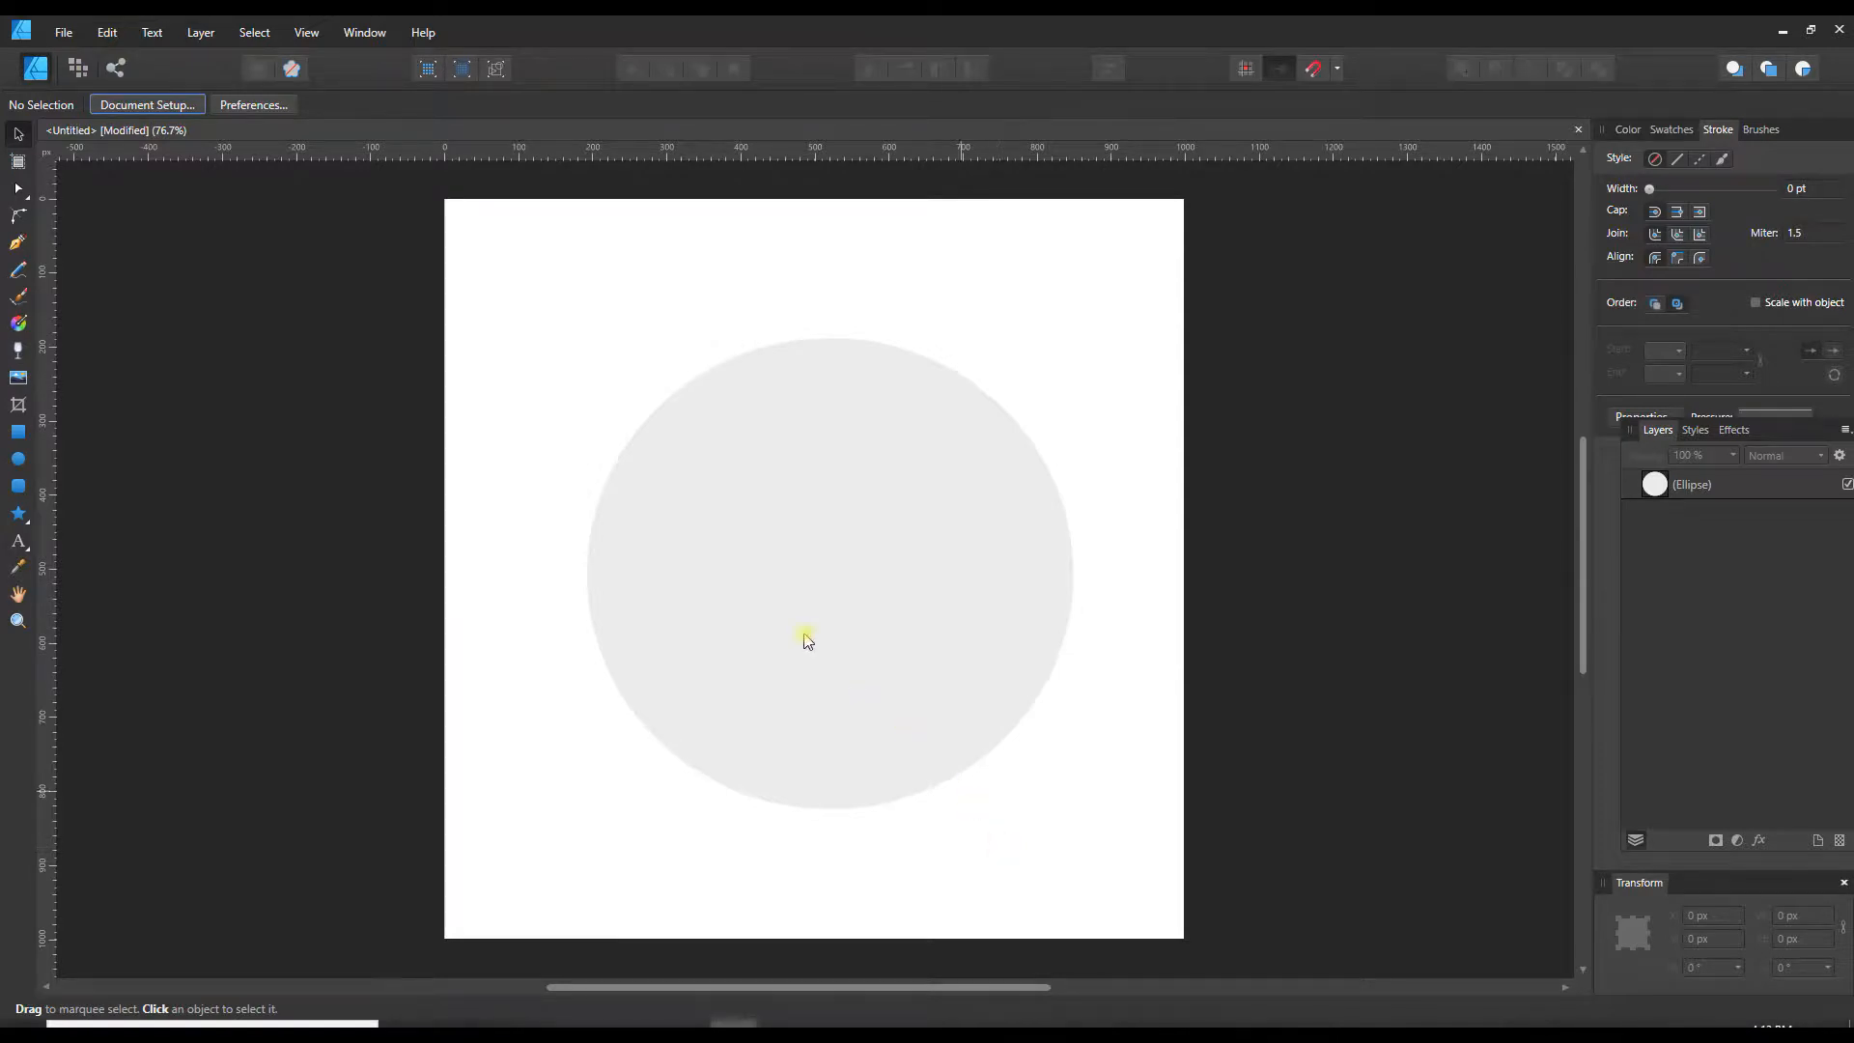
mouse_move(815, 526)
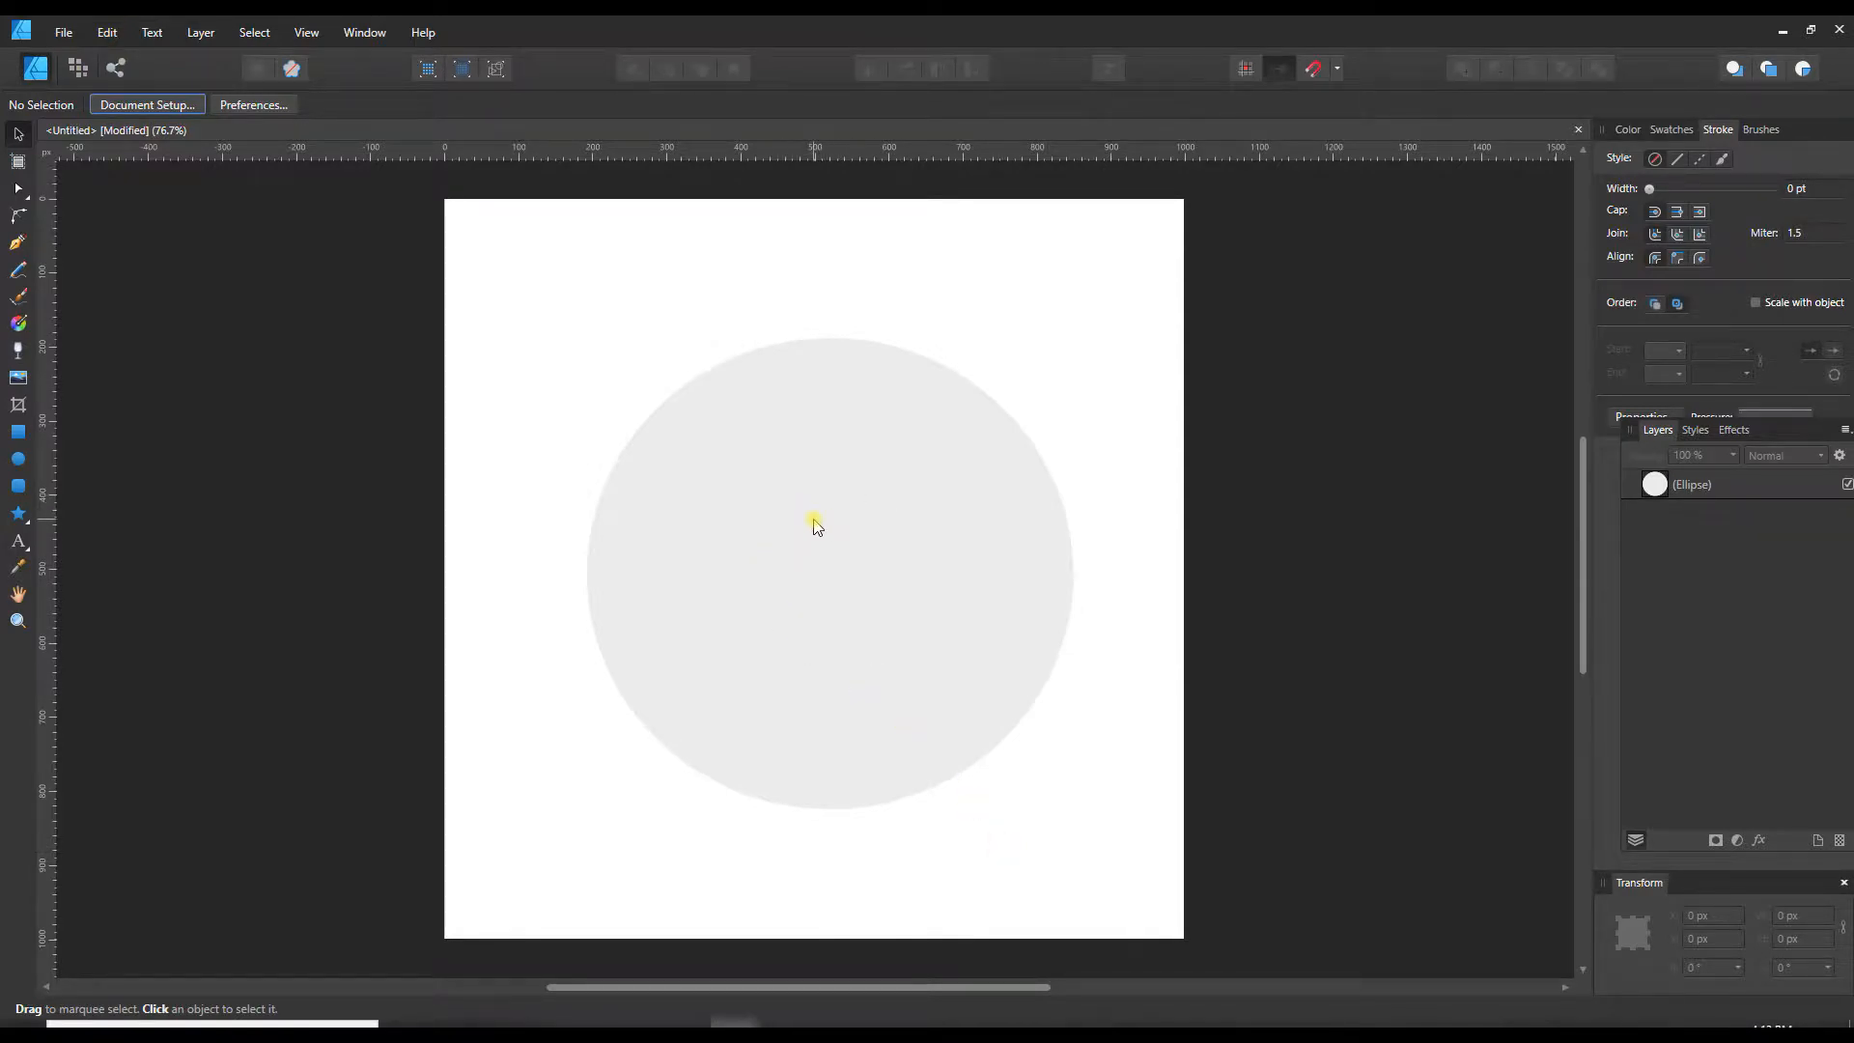
mouse_move(846, 261)
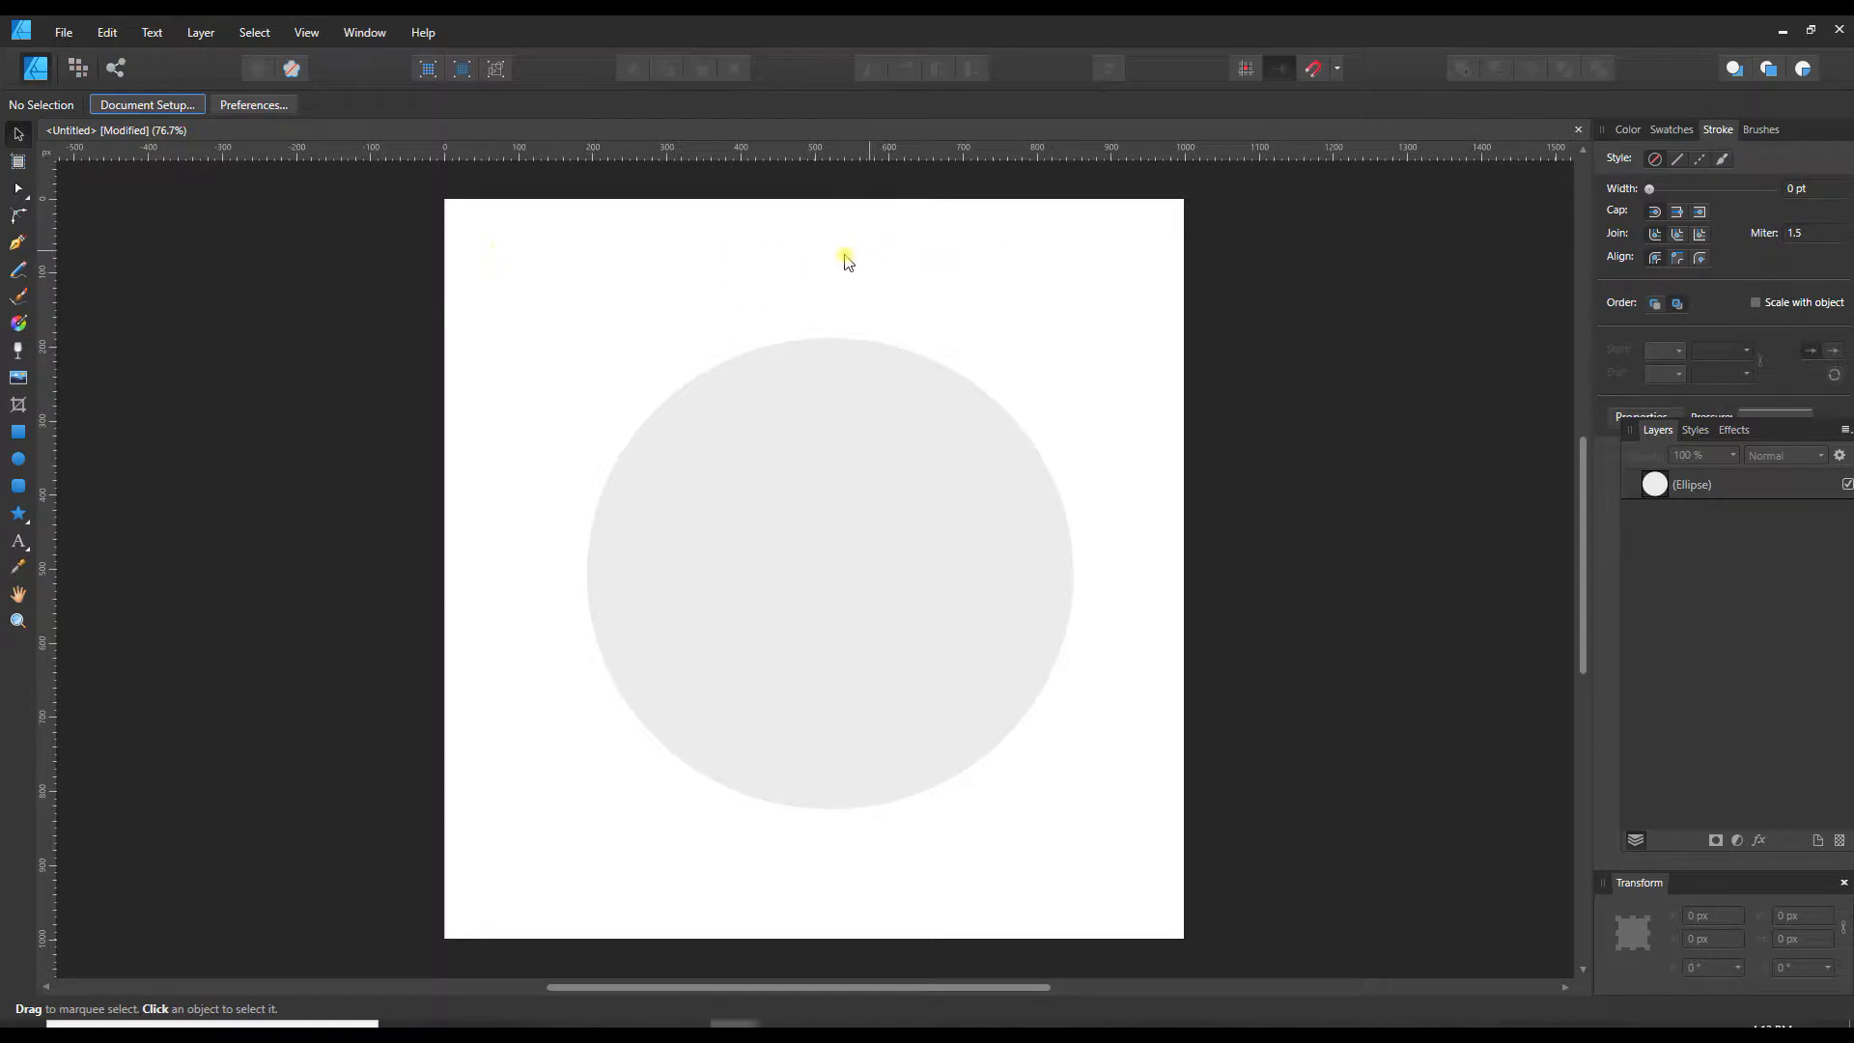
mouse_move(147, 104)
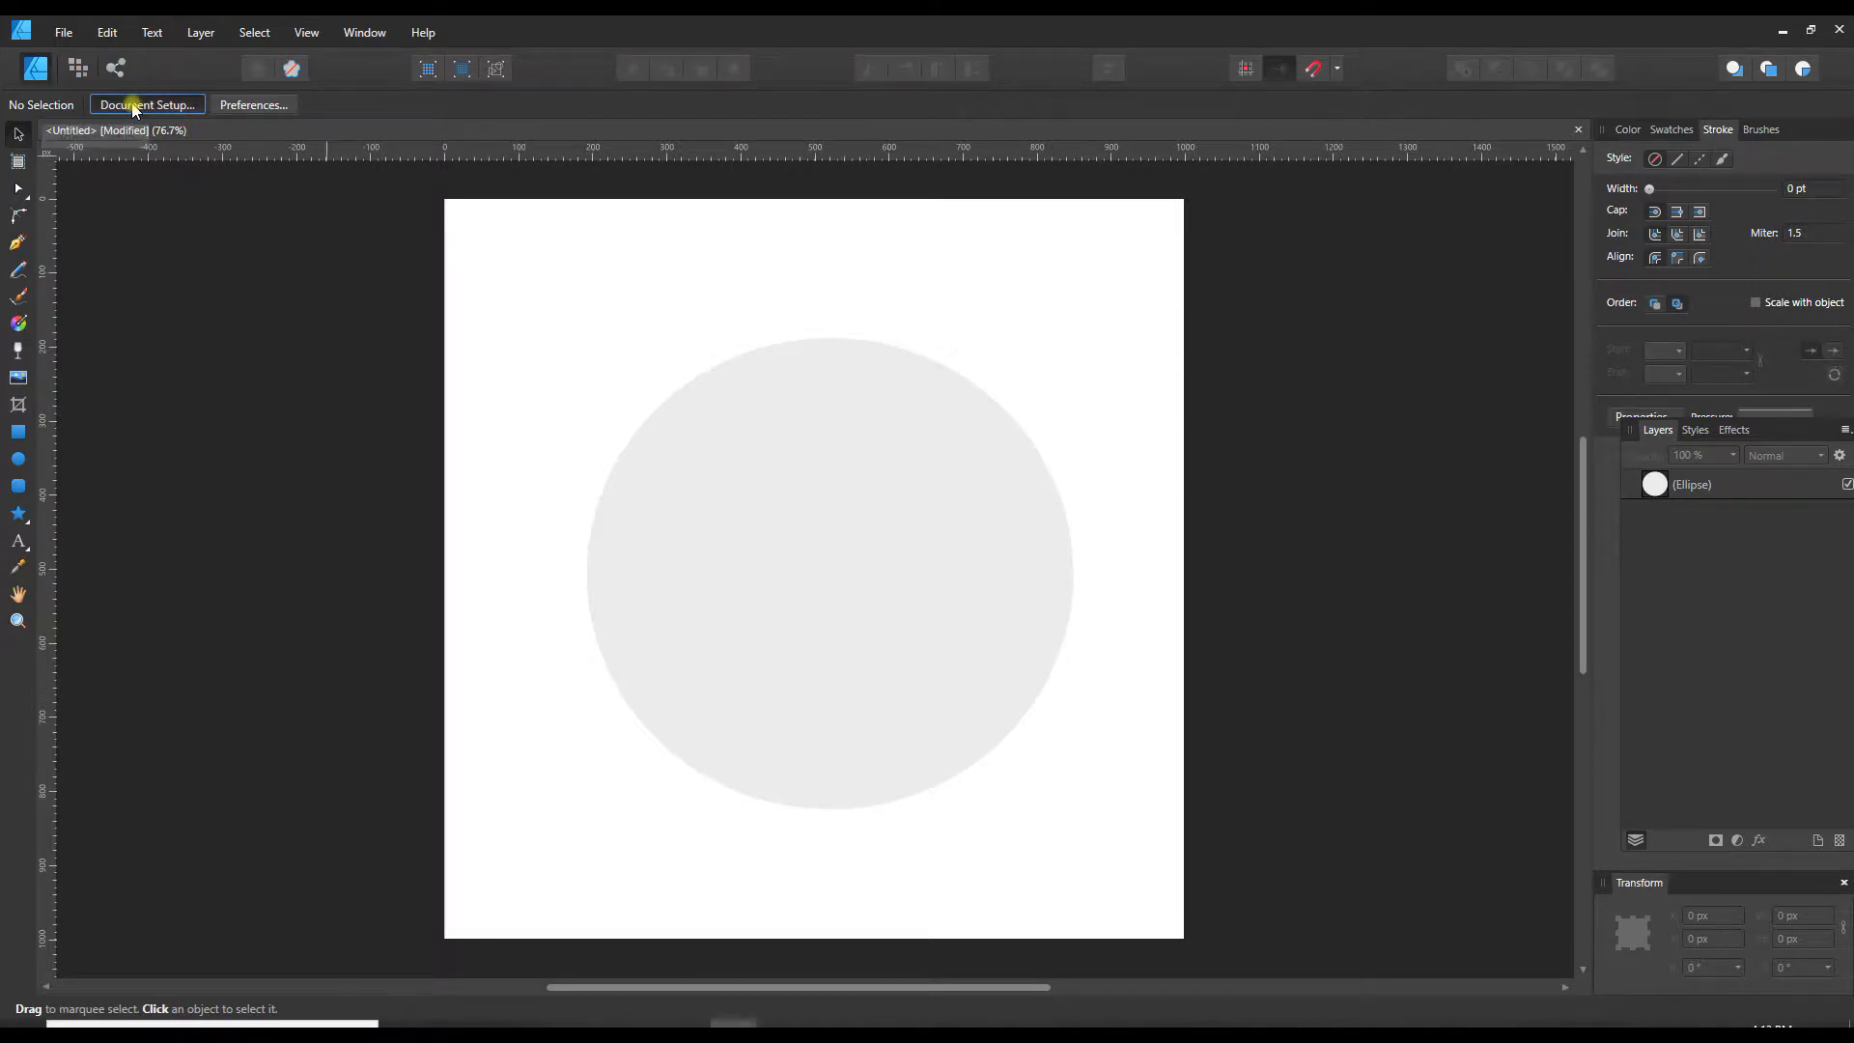
left_click(147, 104)
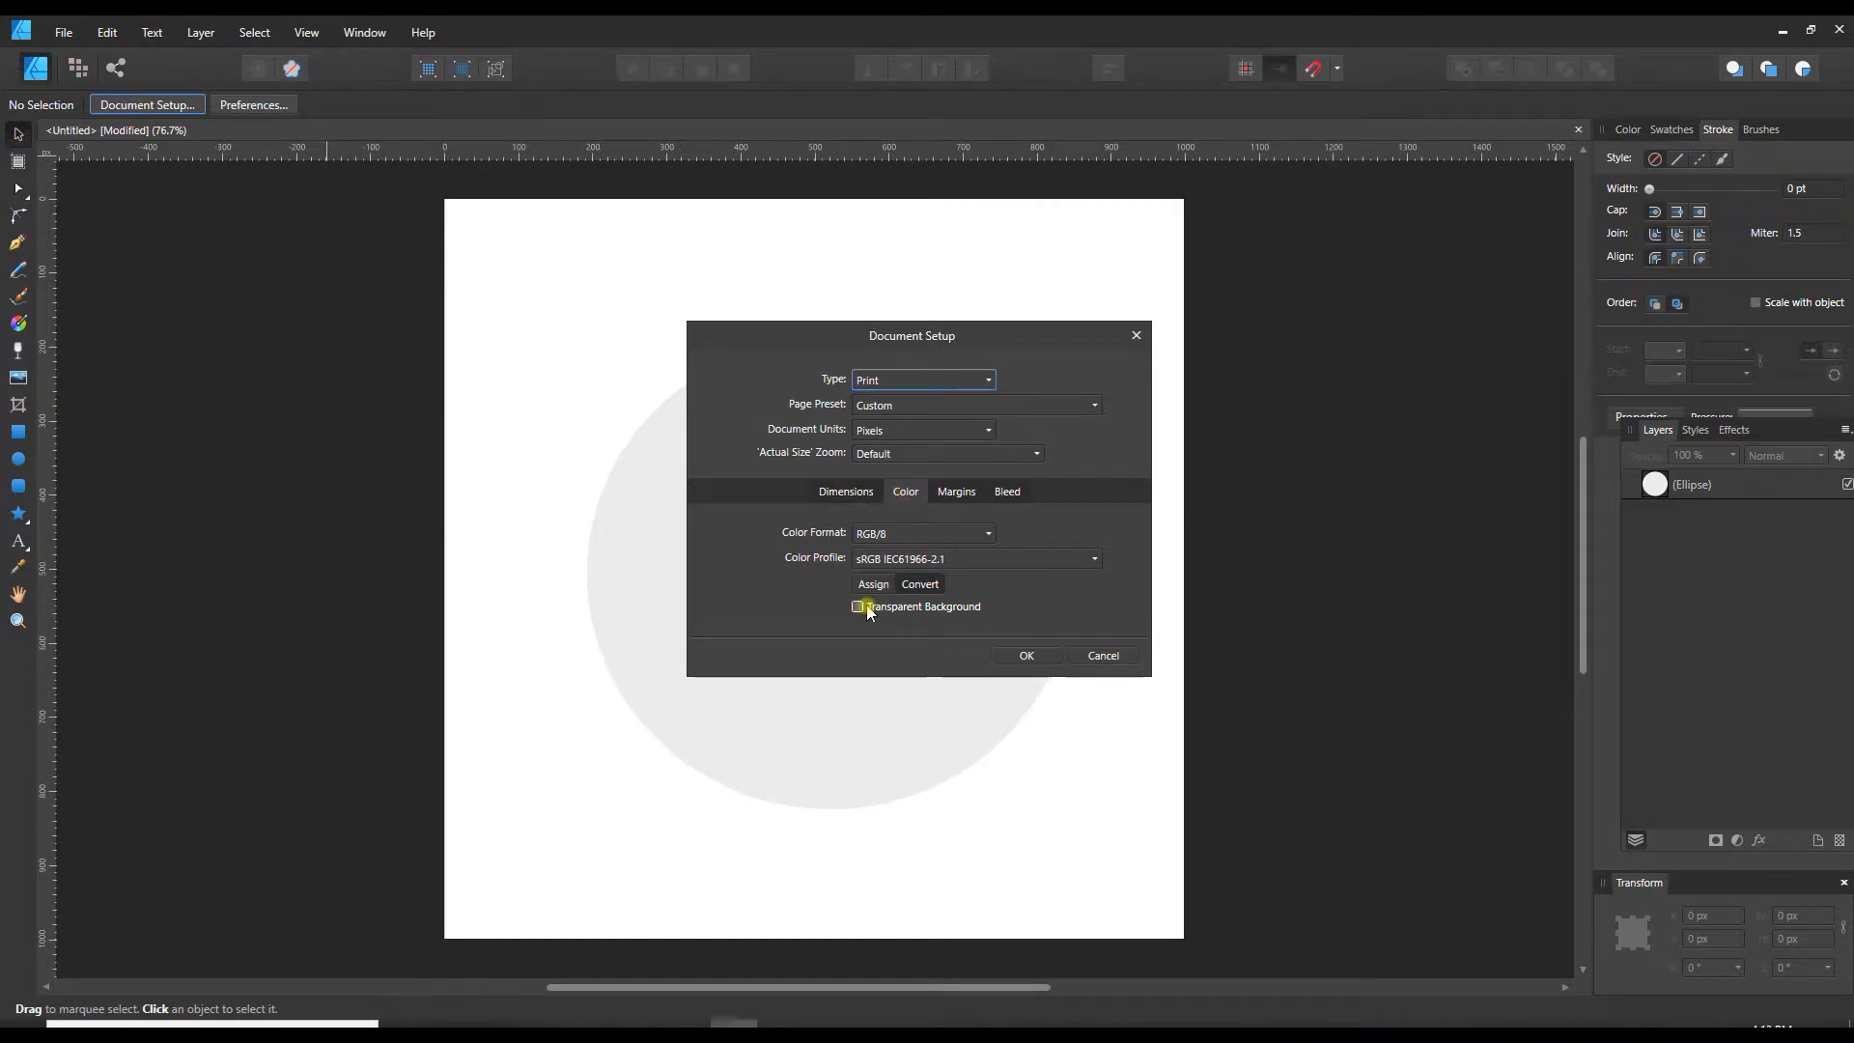
Step: In Document Setup, re-tick Transparent Background and confirm, restoring the checkerboard
left_click(858, 604)
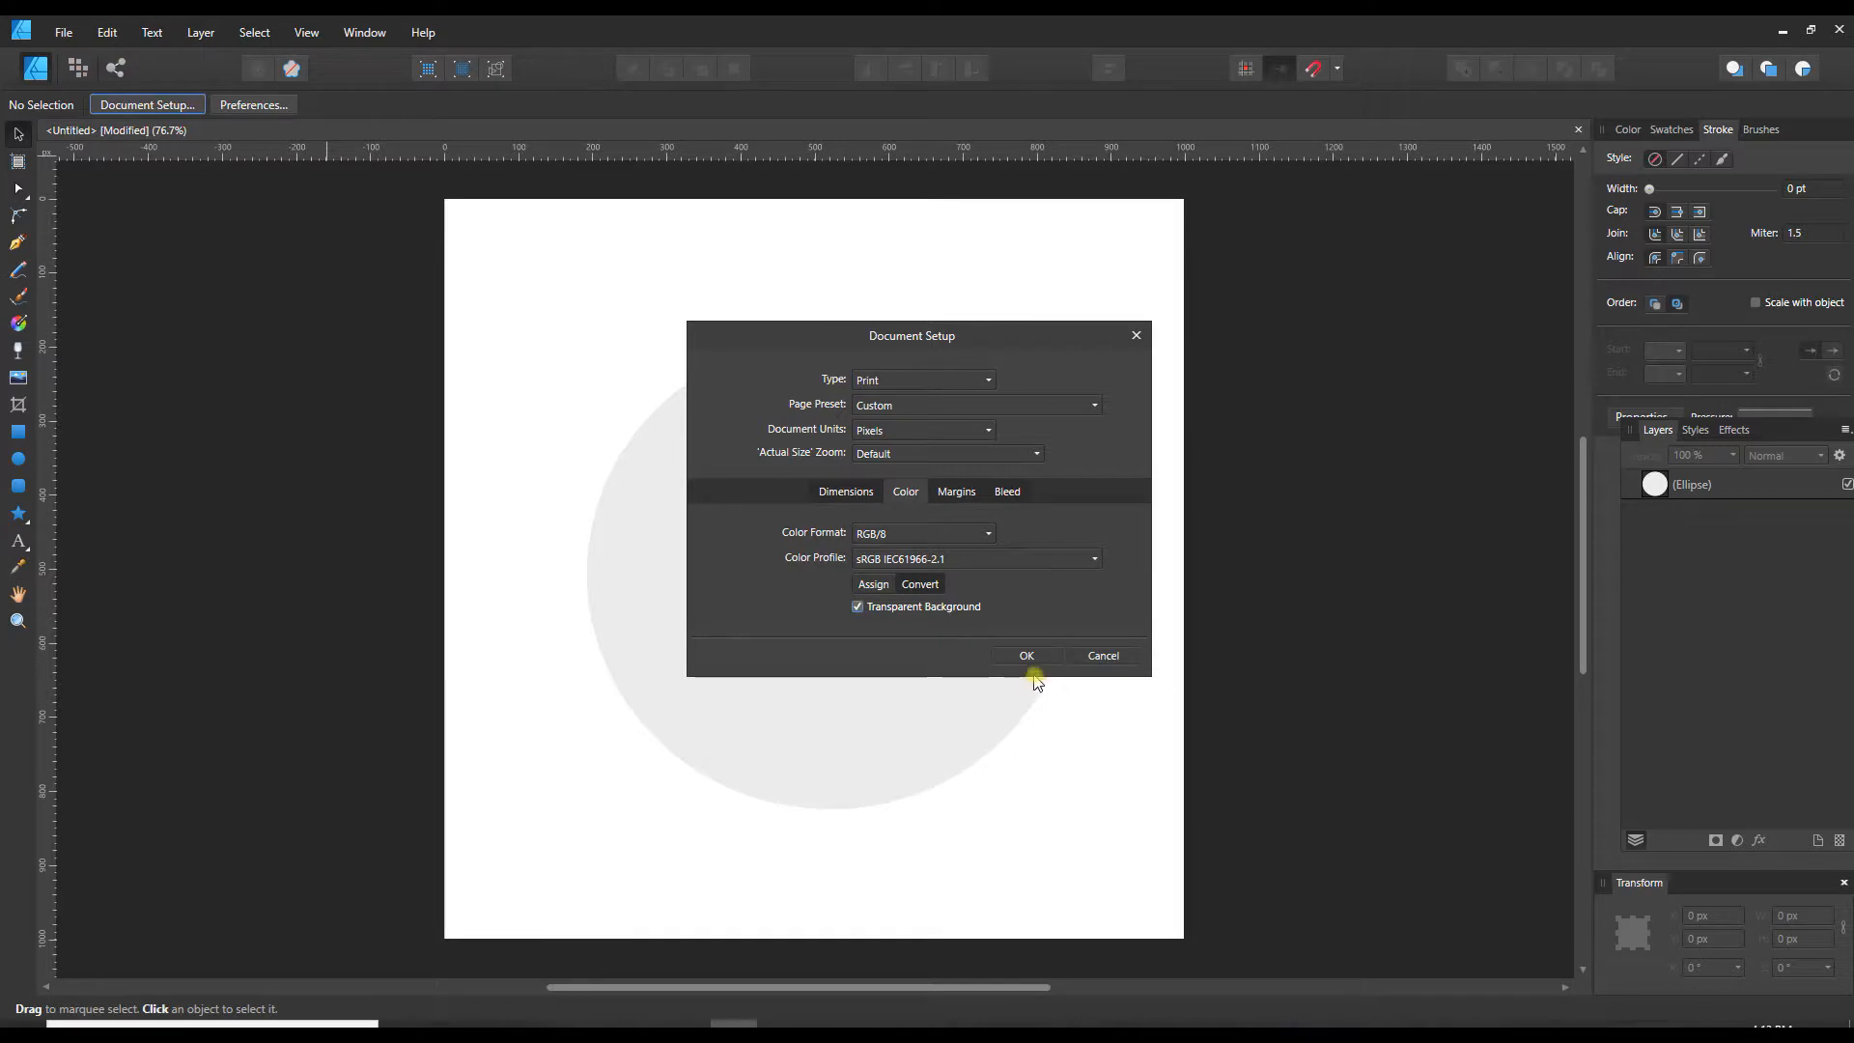
left_click(1023, 654)
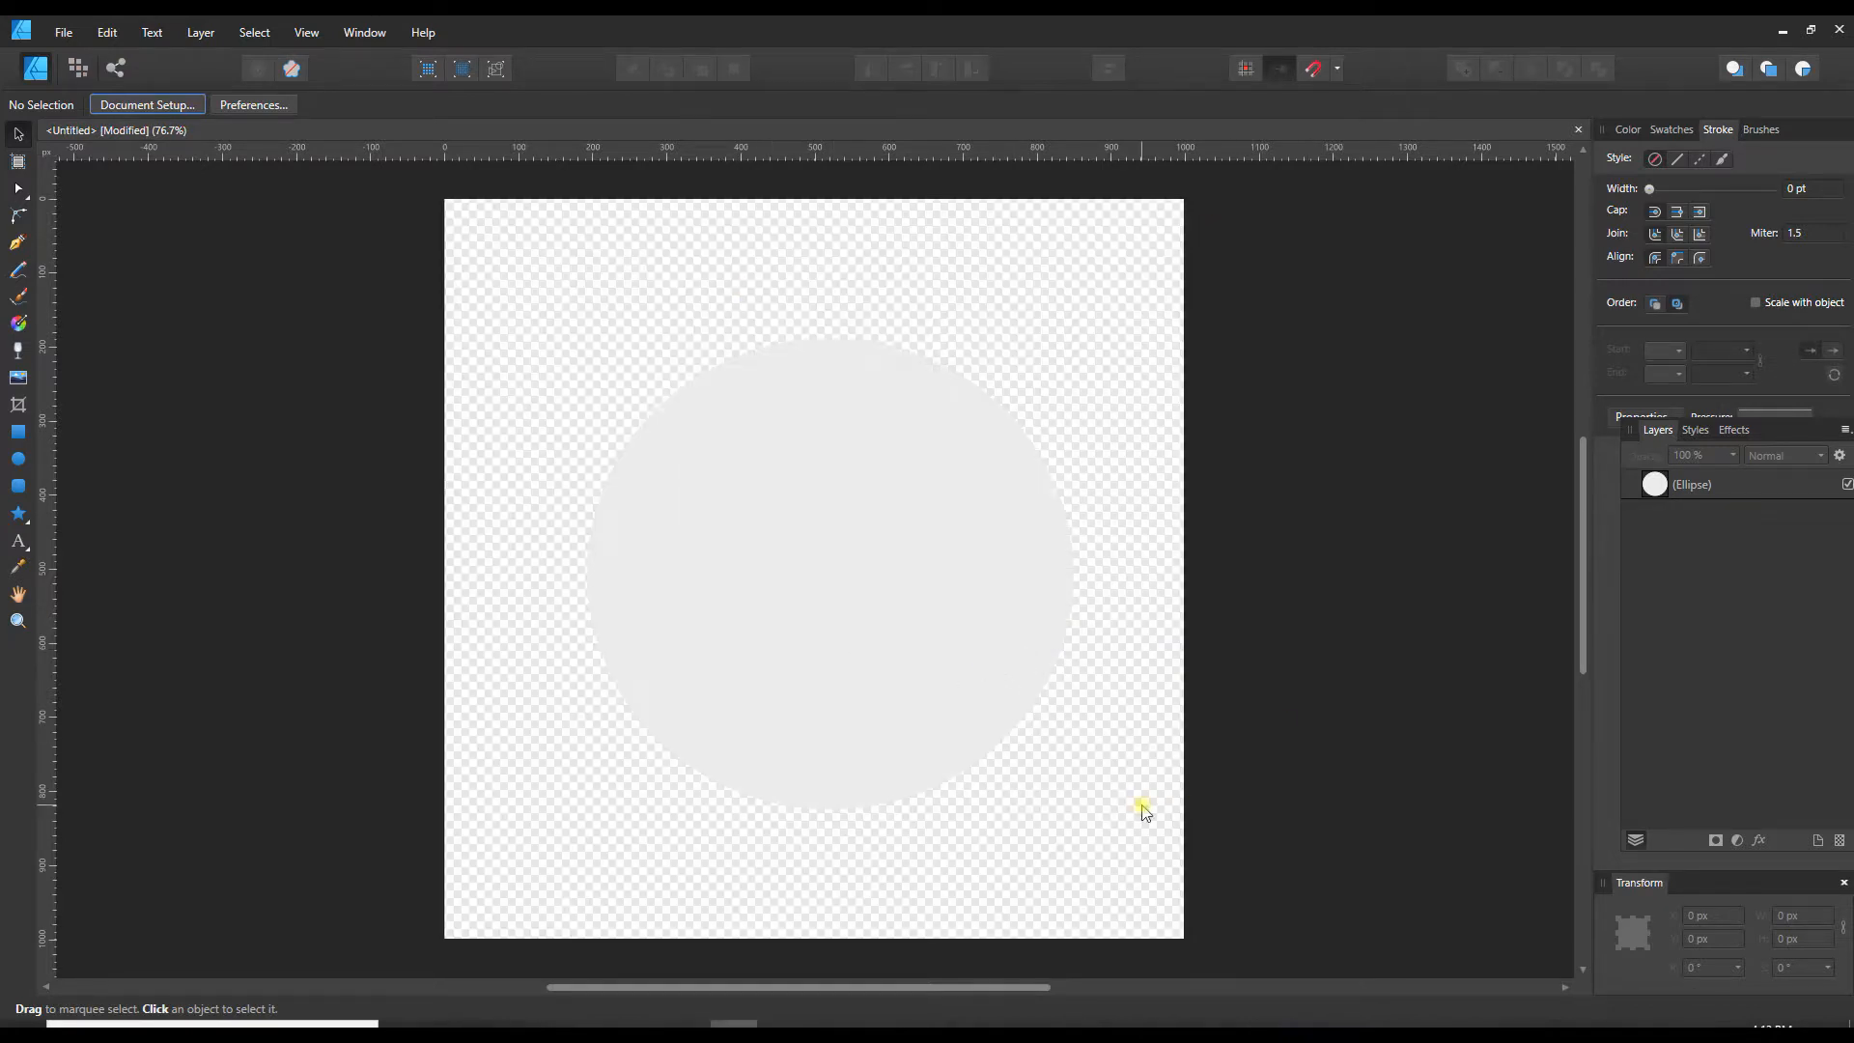
mouse_move(62, 33)
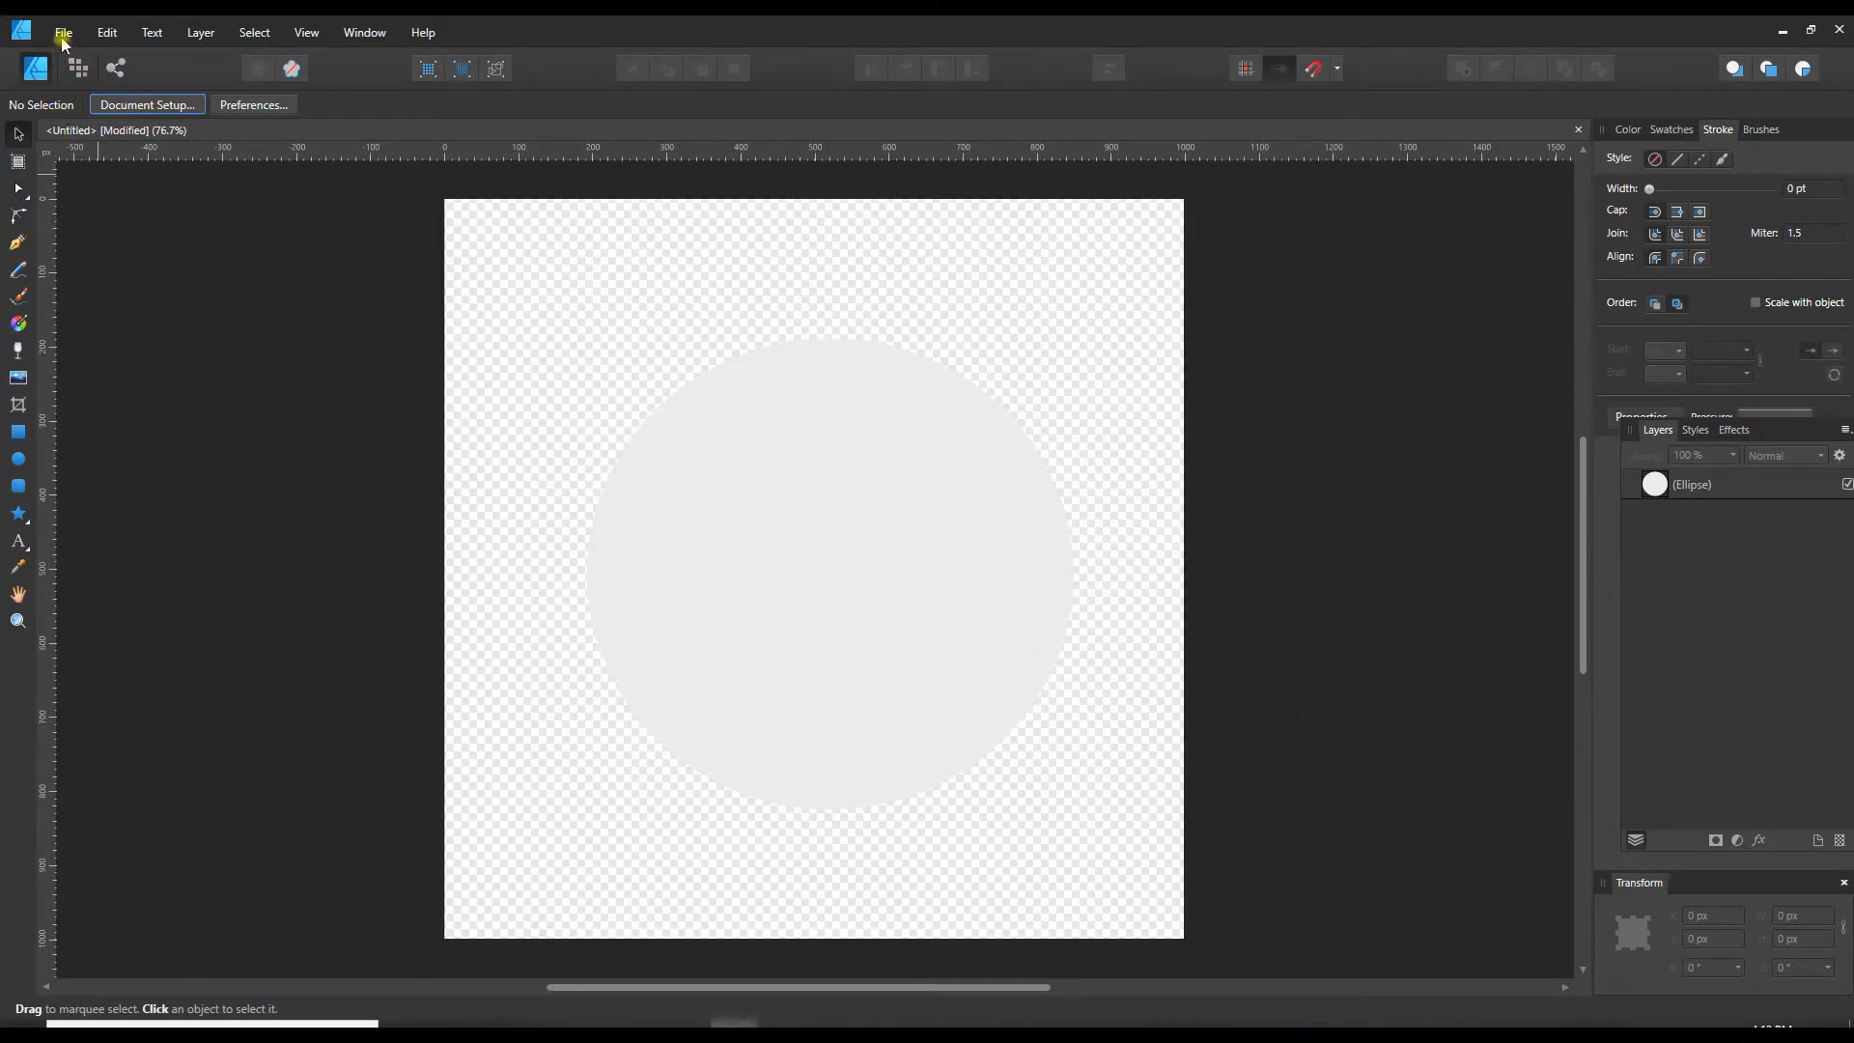